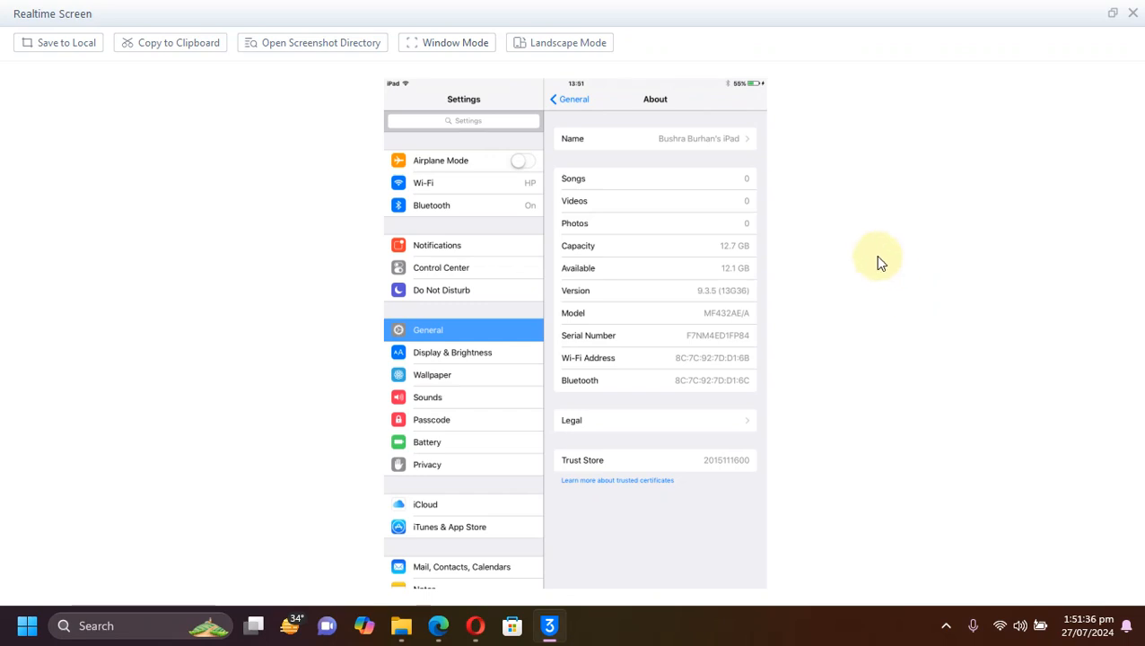
mouse_move(818, 321)
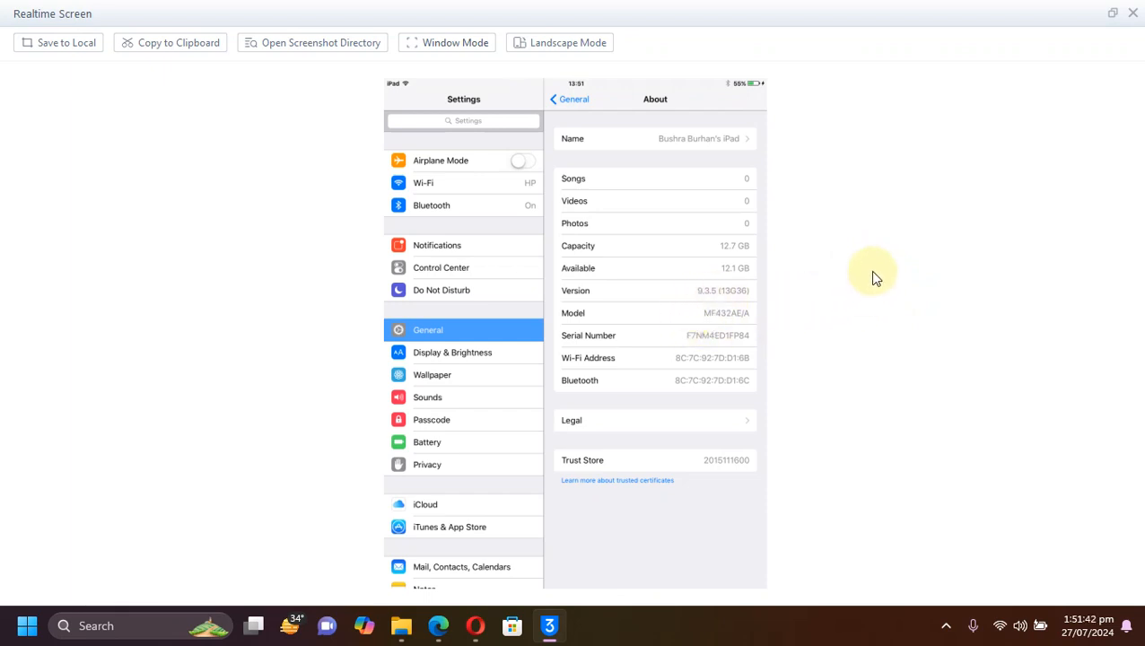
mouse_move(842, 212)
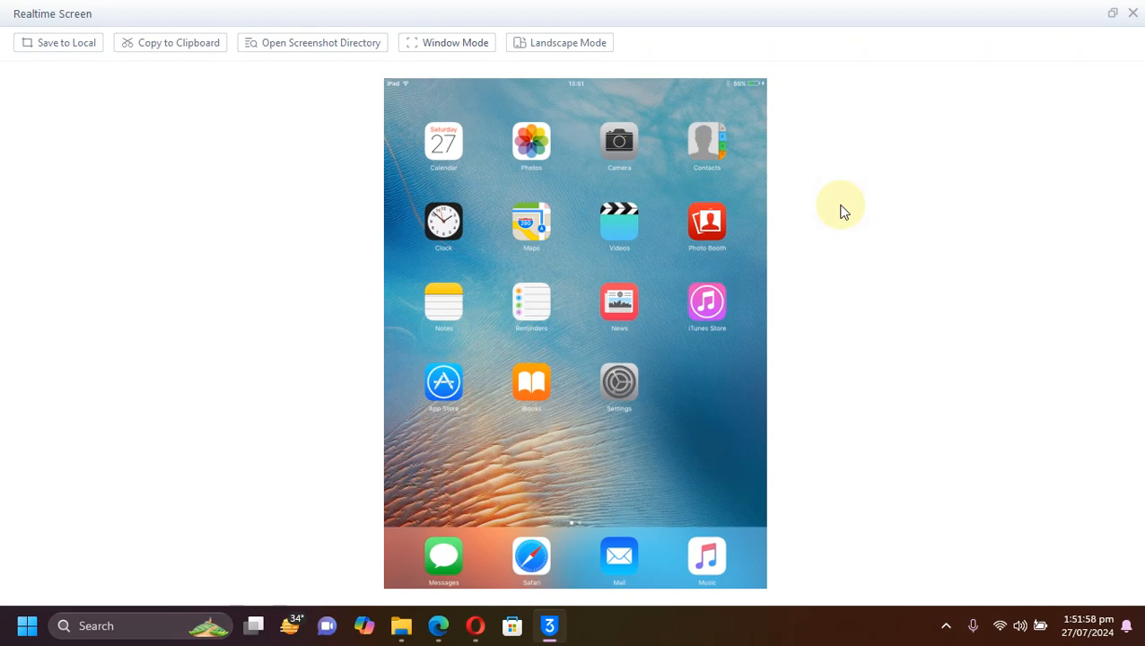
mouse_move(868, 197)
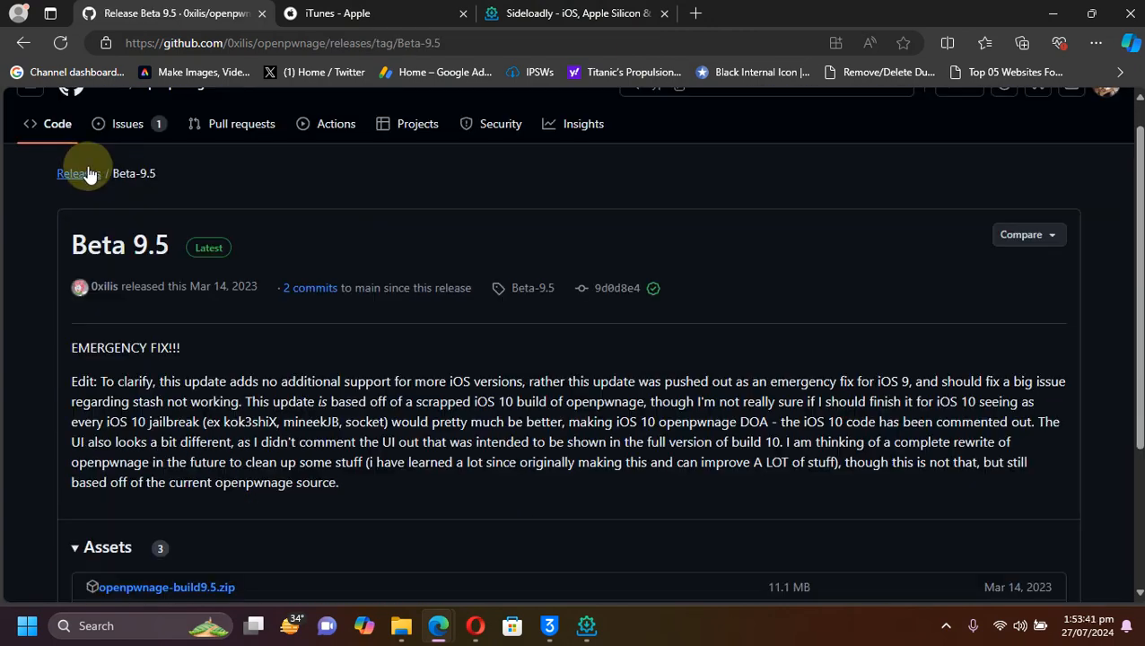
Go to the openpwnage Releases list and scroll to the Beta 9-Bootstrap-Fix release assets.
click(77, 172)
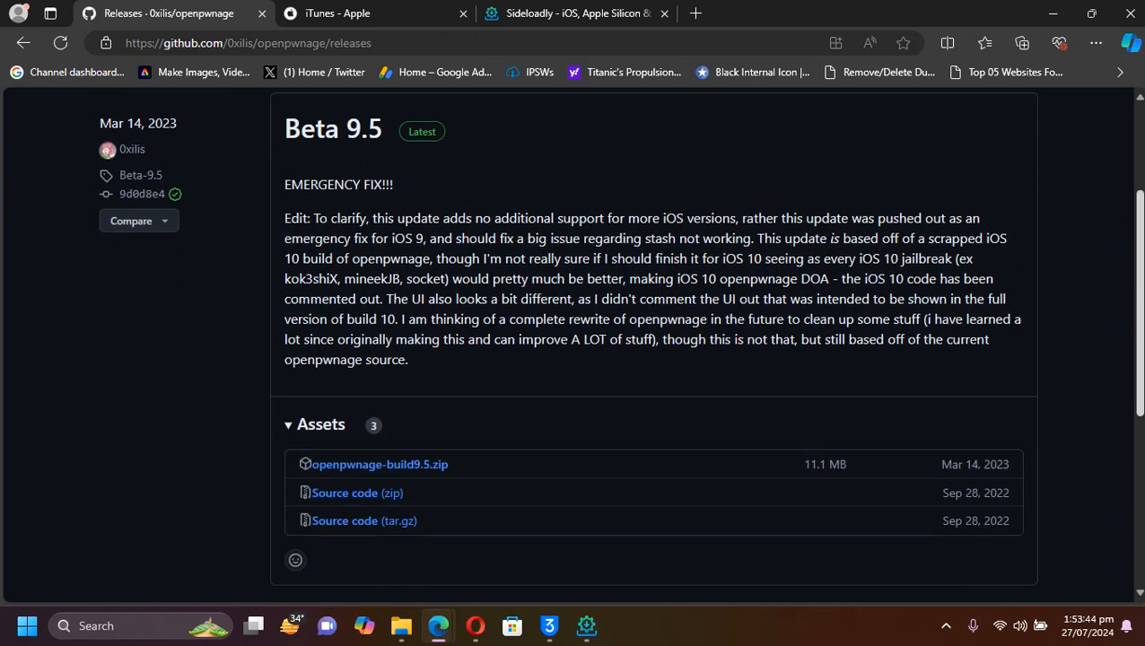
scroll(down, 3)
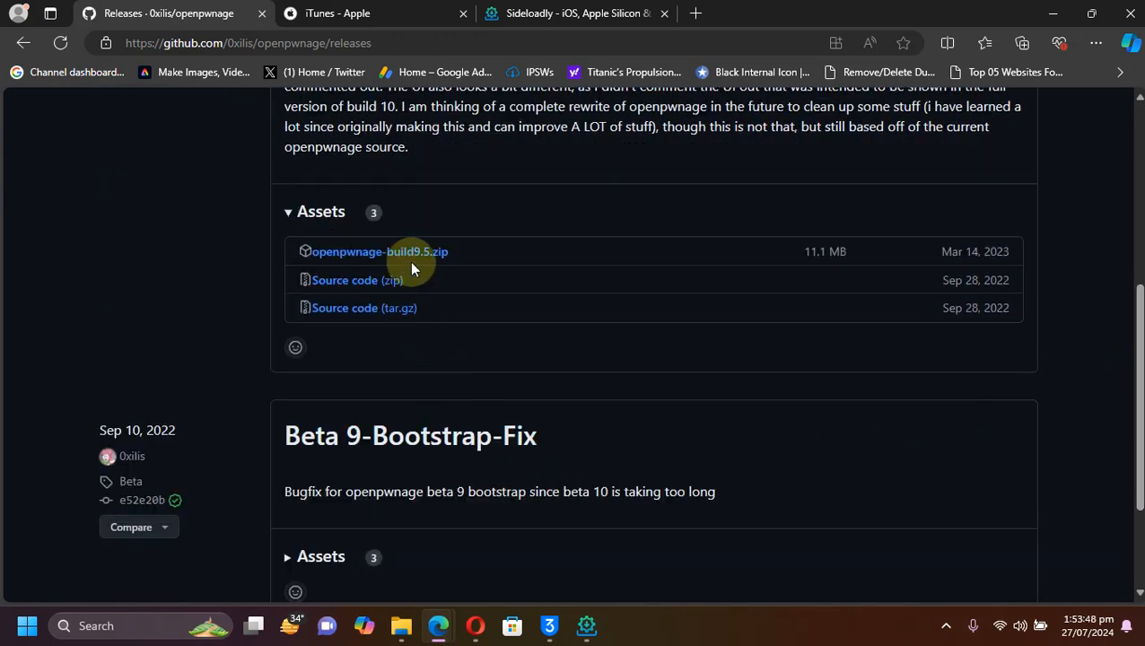
mouse_move(528, 199)
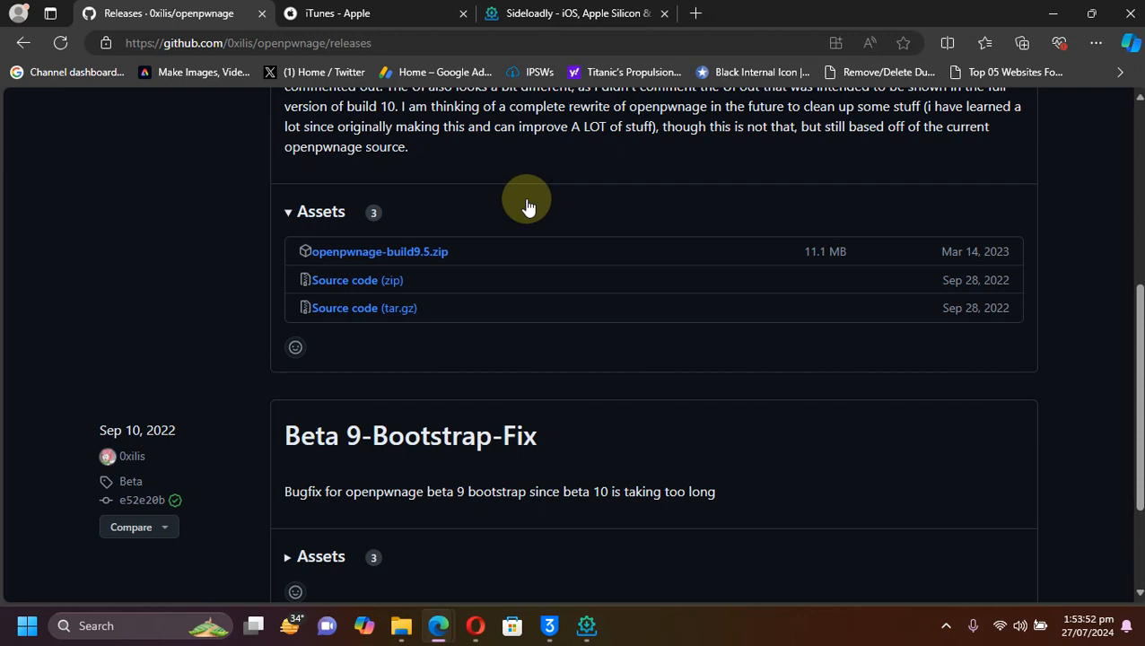
mouse_move(493, 208)
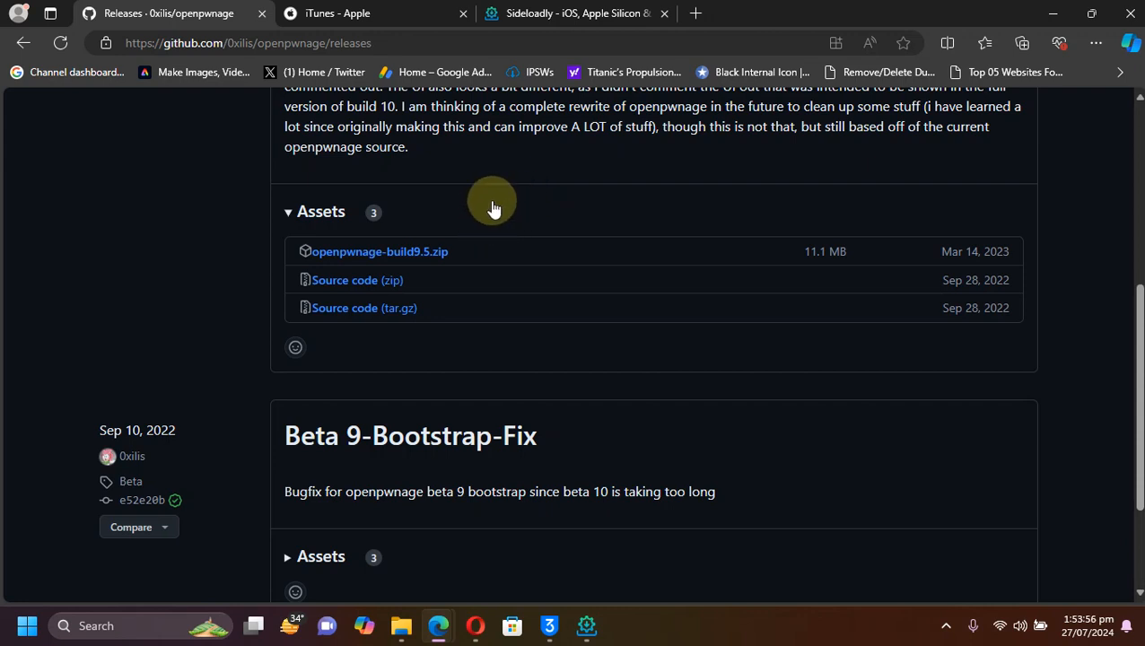
mouse_move(527, 253)
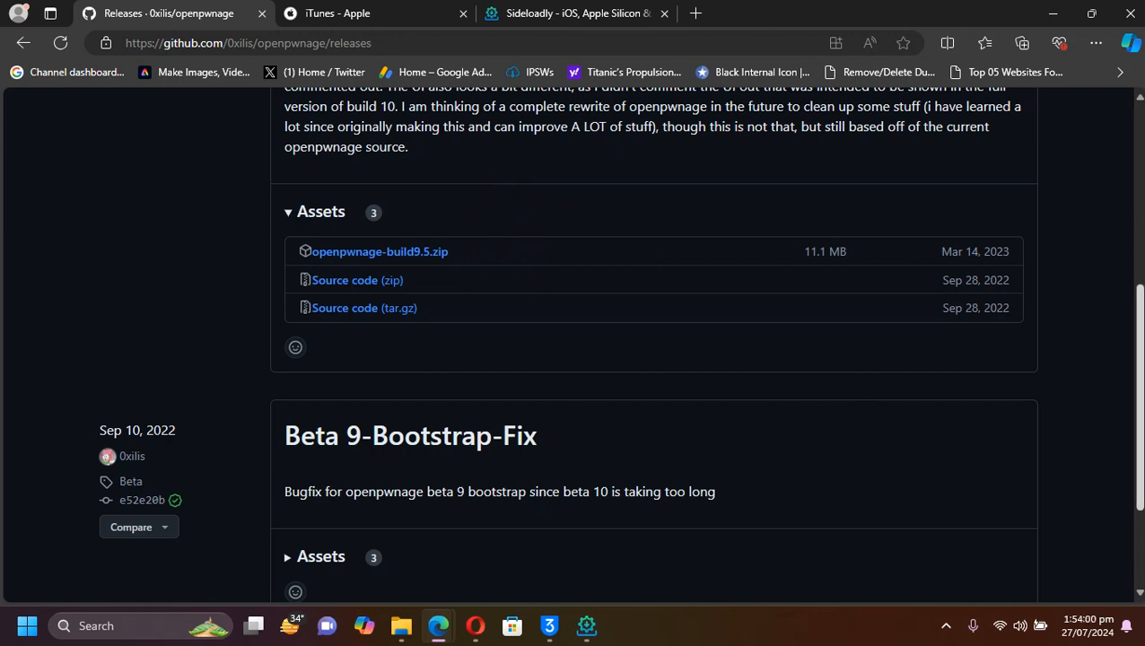
scroll(down, 3)
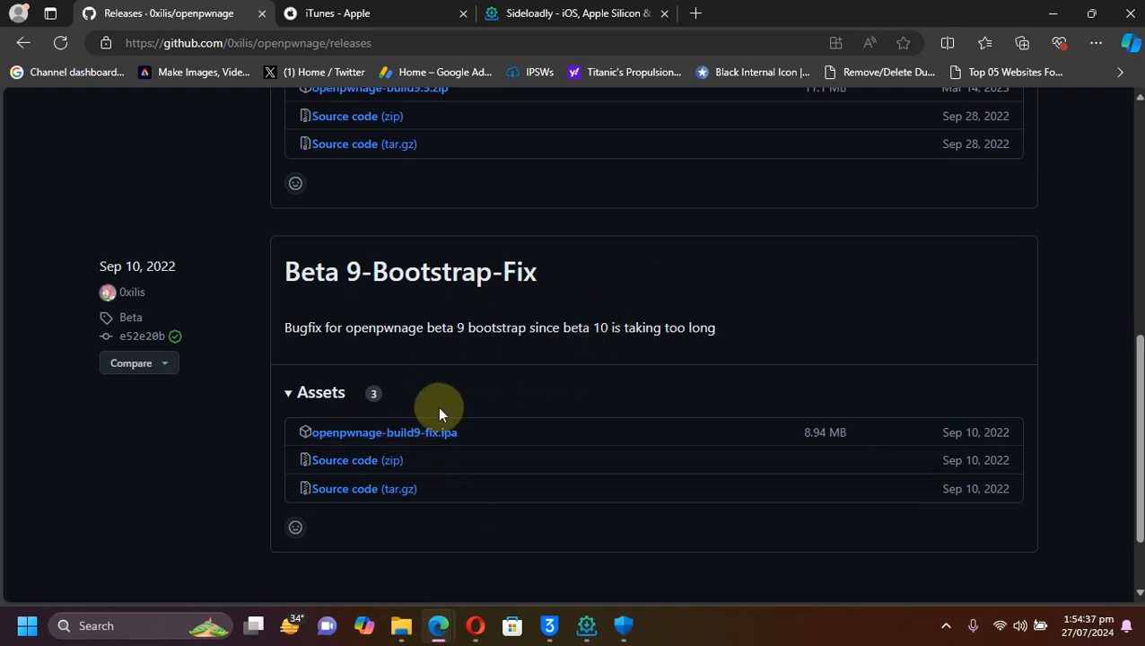
mouse_move(1003, 592)
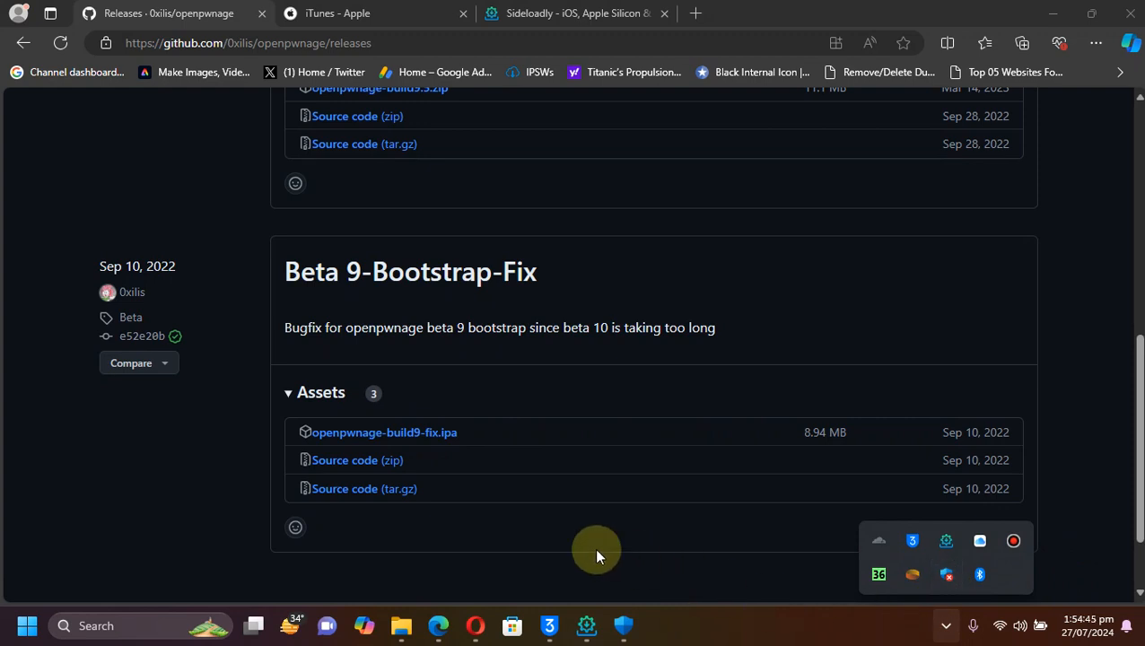
mouse_move(1066, 350)
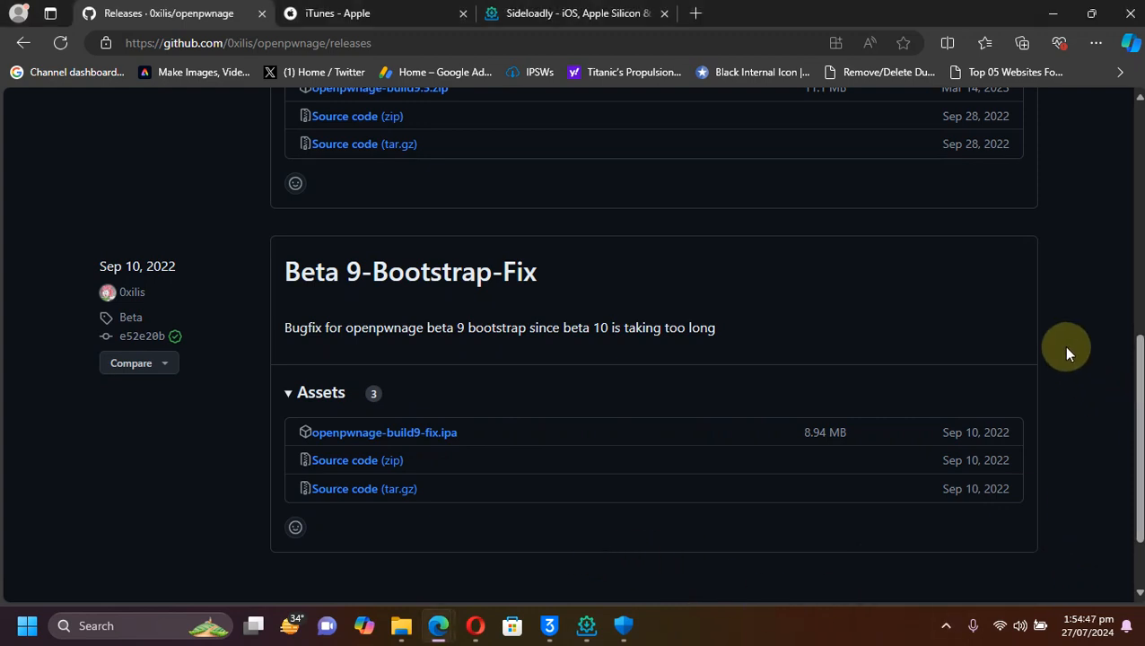
mouse_move(1067, 578)
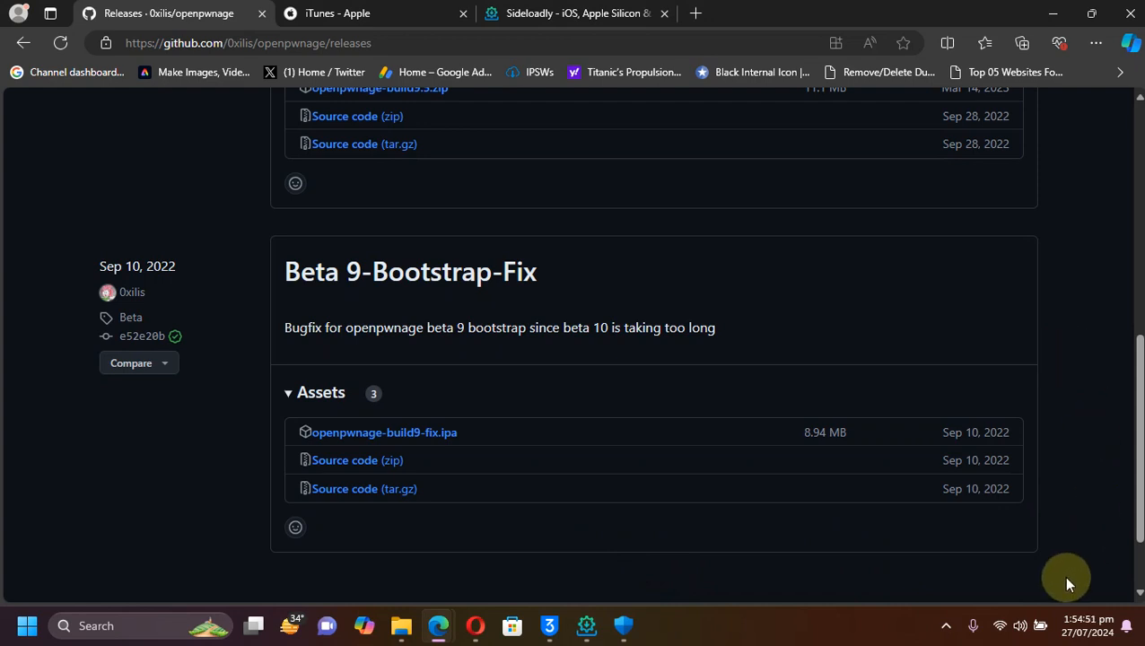
mouse_move(1002, 589)
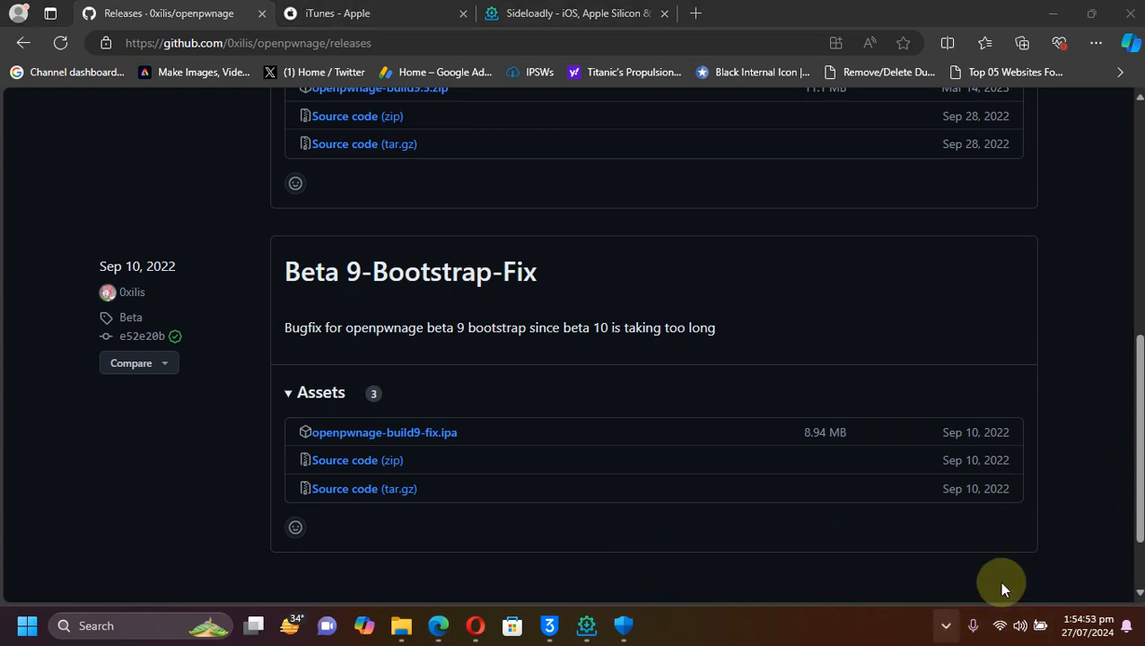
mouse_move(1102, 341)
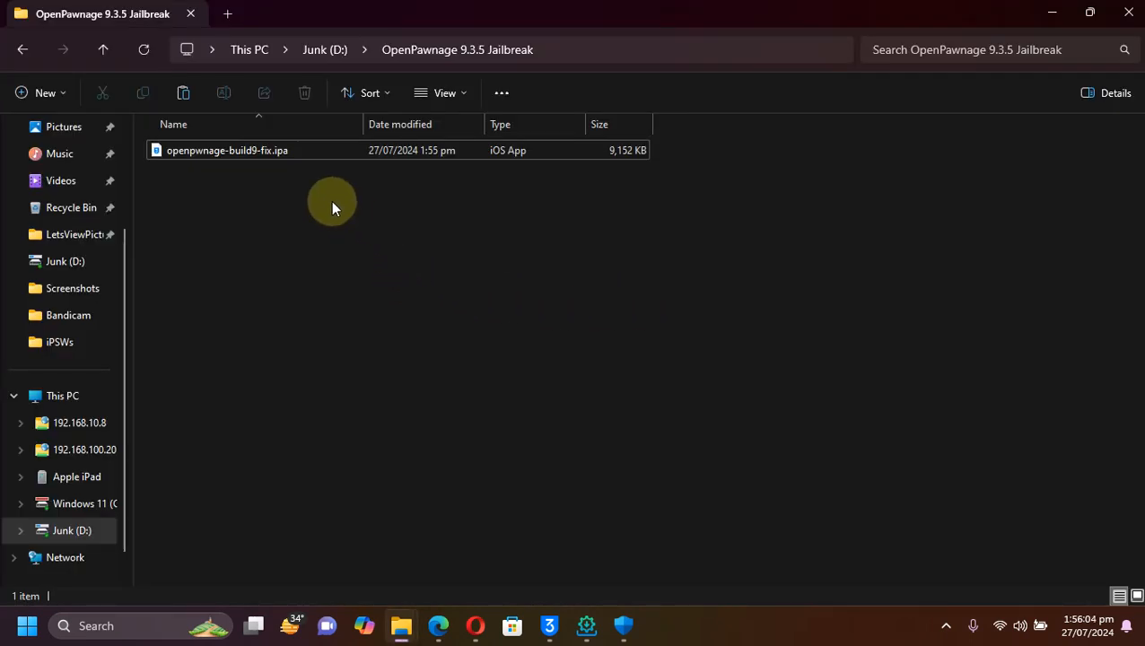
mouse_move(596, 294)
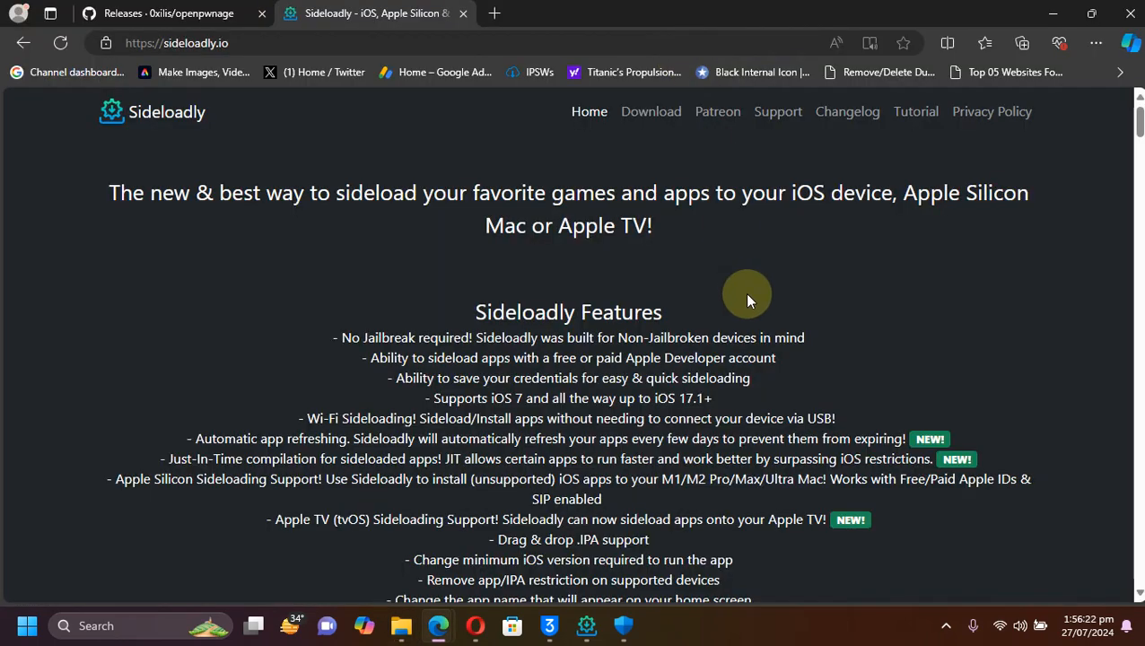
mouse_move(743, 289)
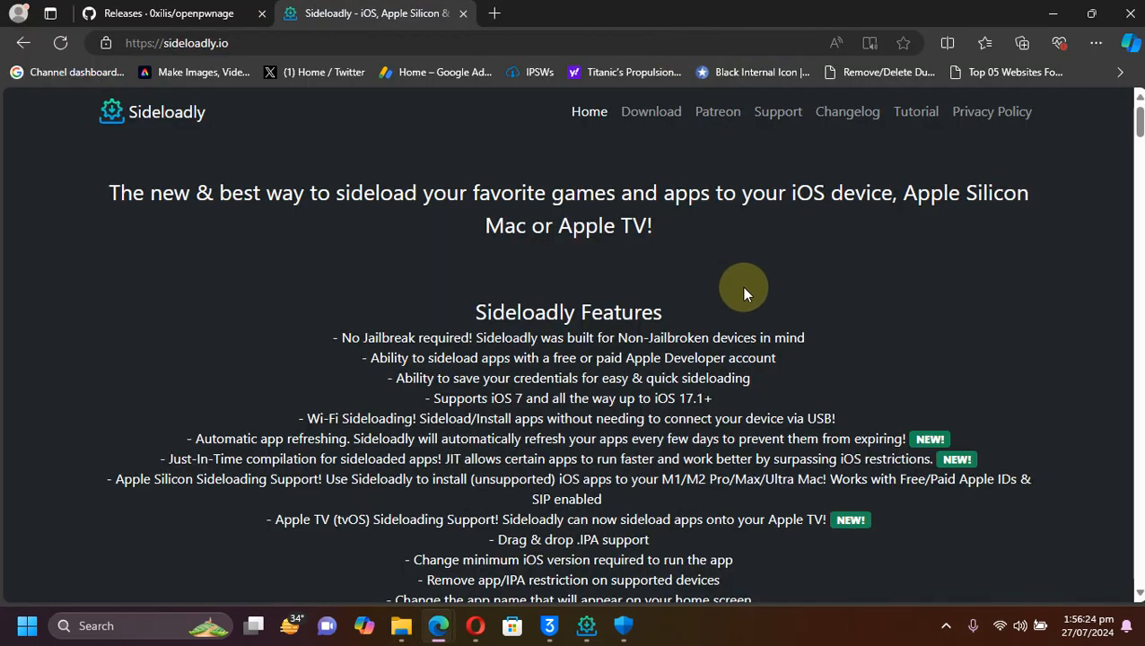
mouse_move(387, 291)
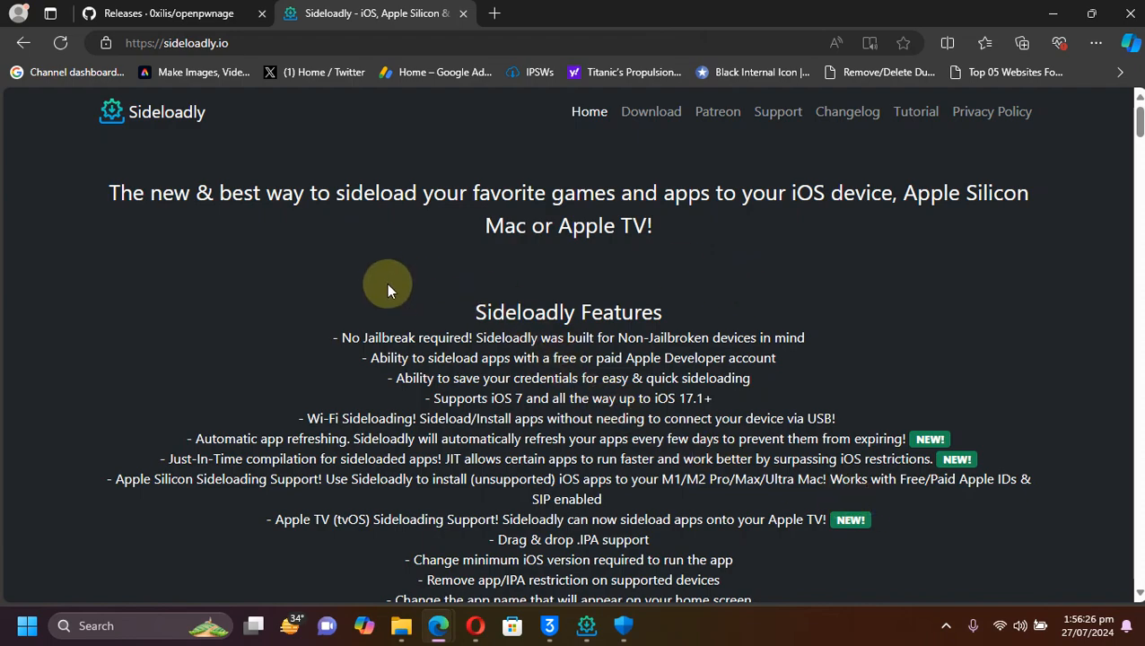
Scroll sideloadly.io past the features and Windows Task note to the Download Sideloadly buttons.
scroll(down, 3)
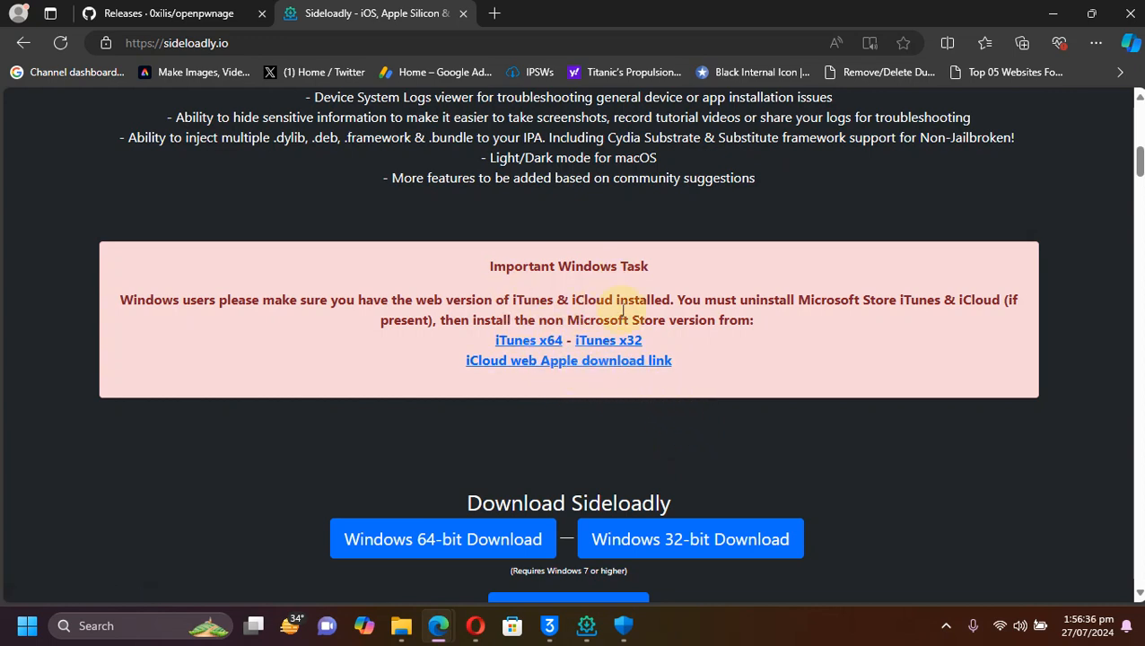
scroll(down, 3)
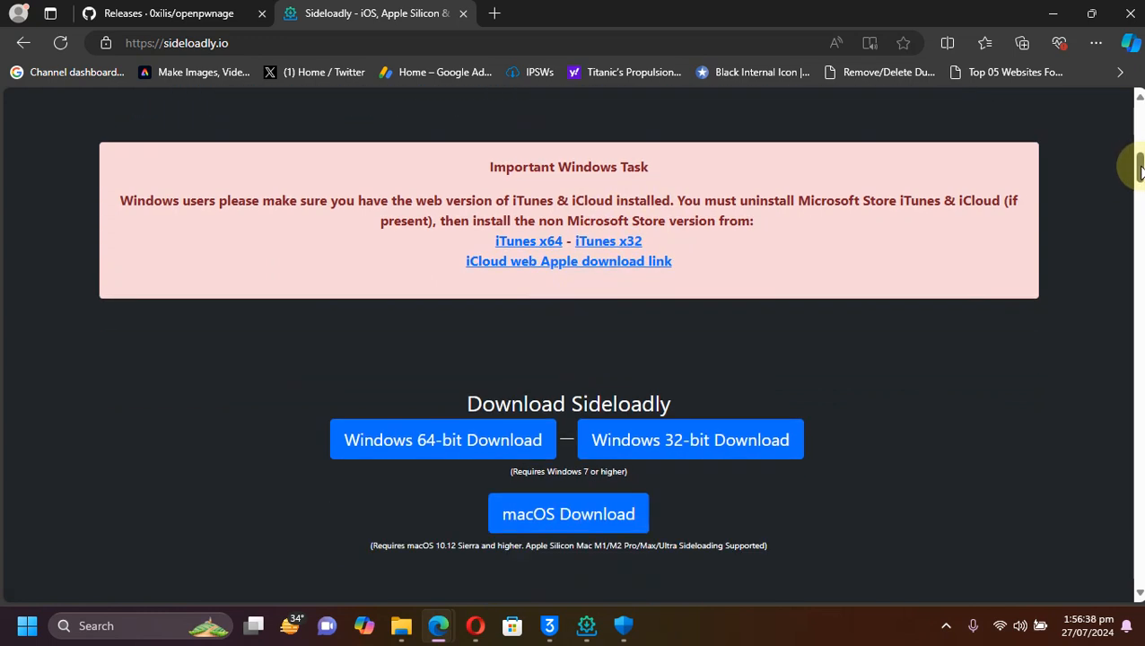
scroll(down, 3)
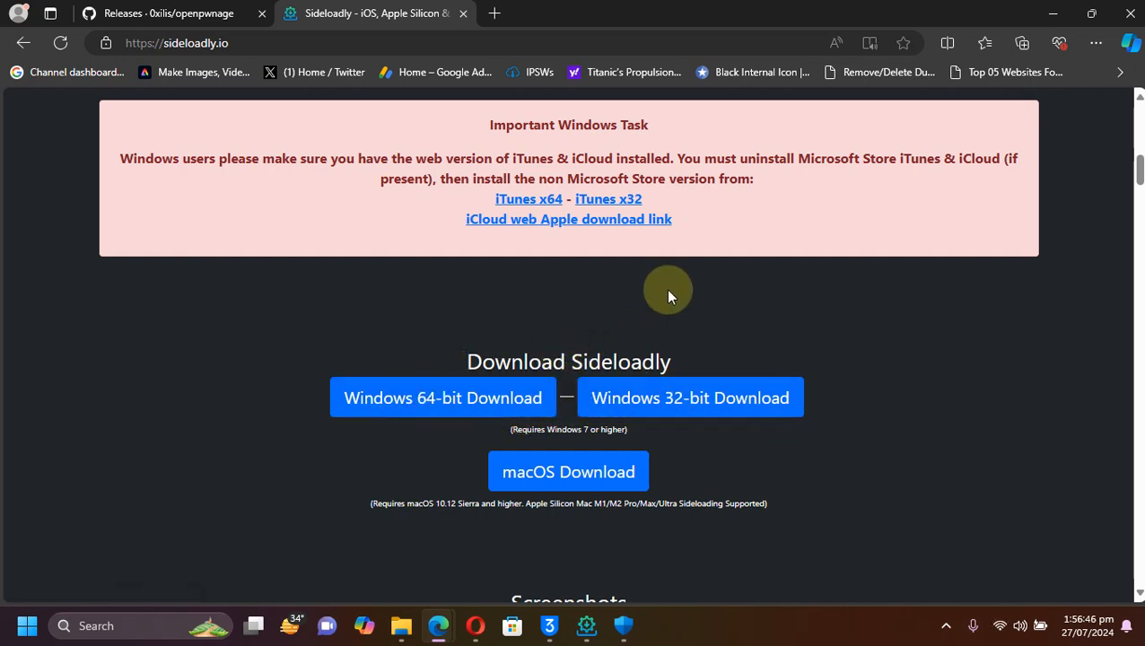
mouse_move(862, 297)
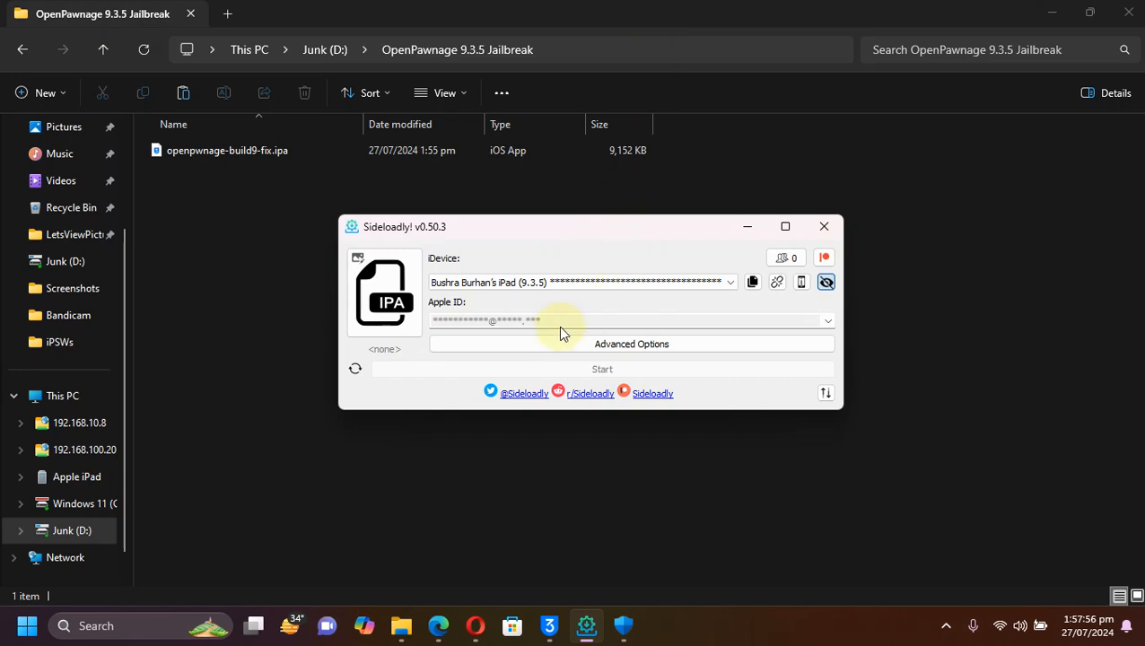
Target the connected iPad, load openpwnage-build9-fix.ipa, choose the Apple ID and start sideloading.
click(578, 281)
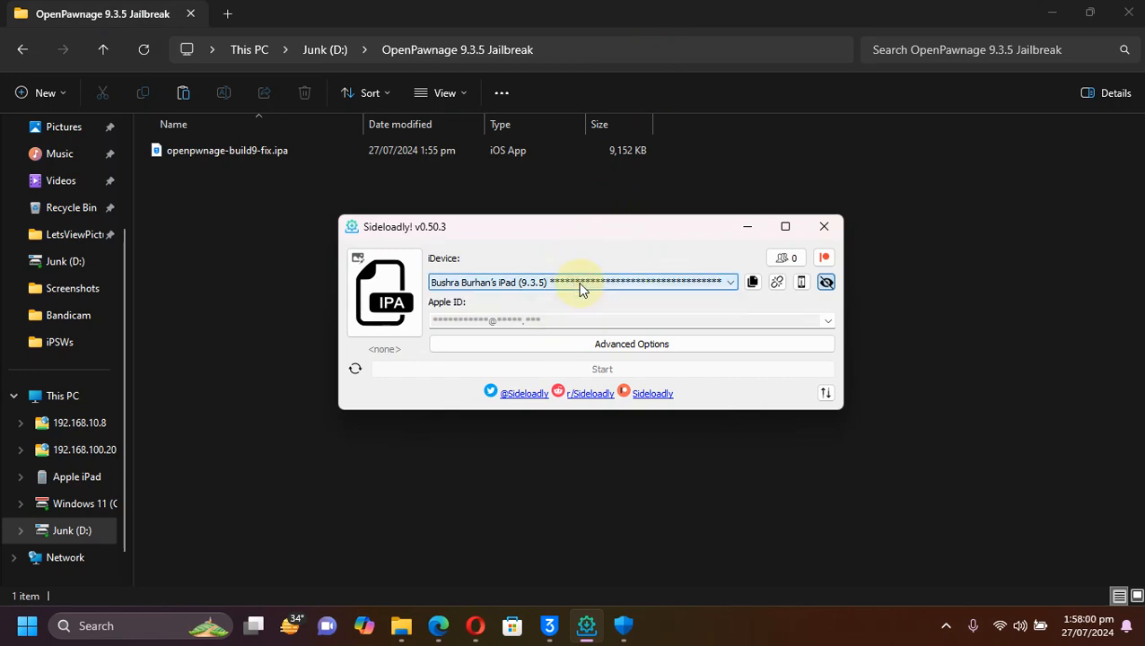
click(226, 151)
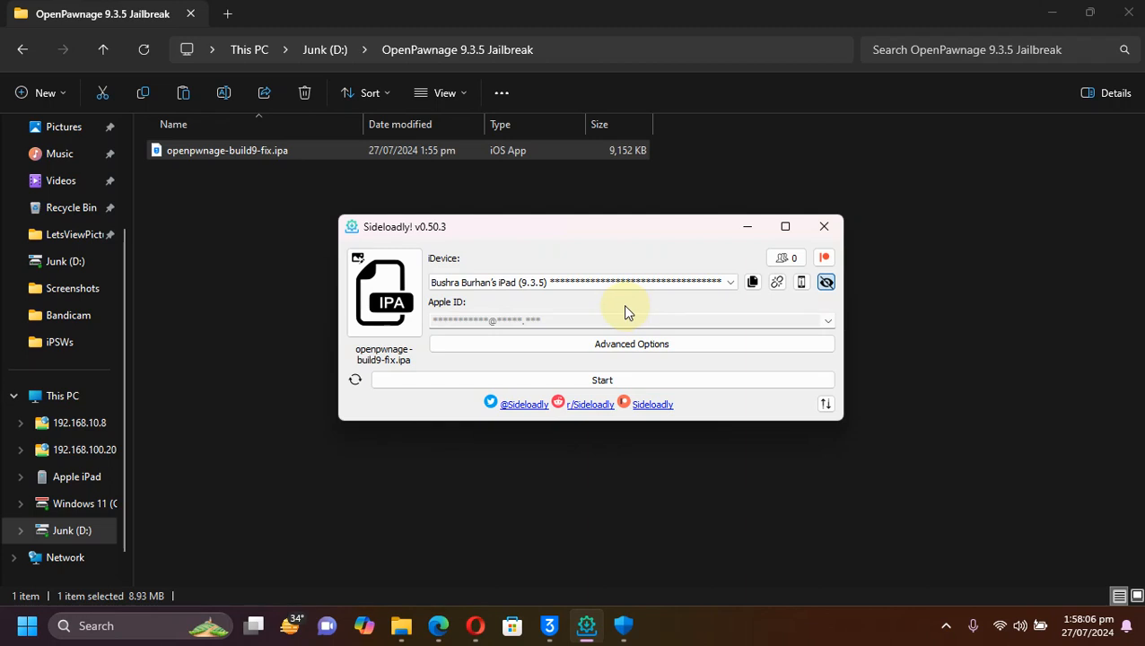
mouse_move(535, 320)
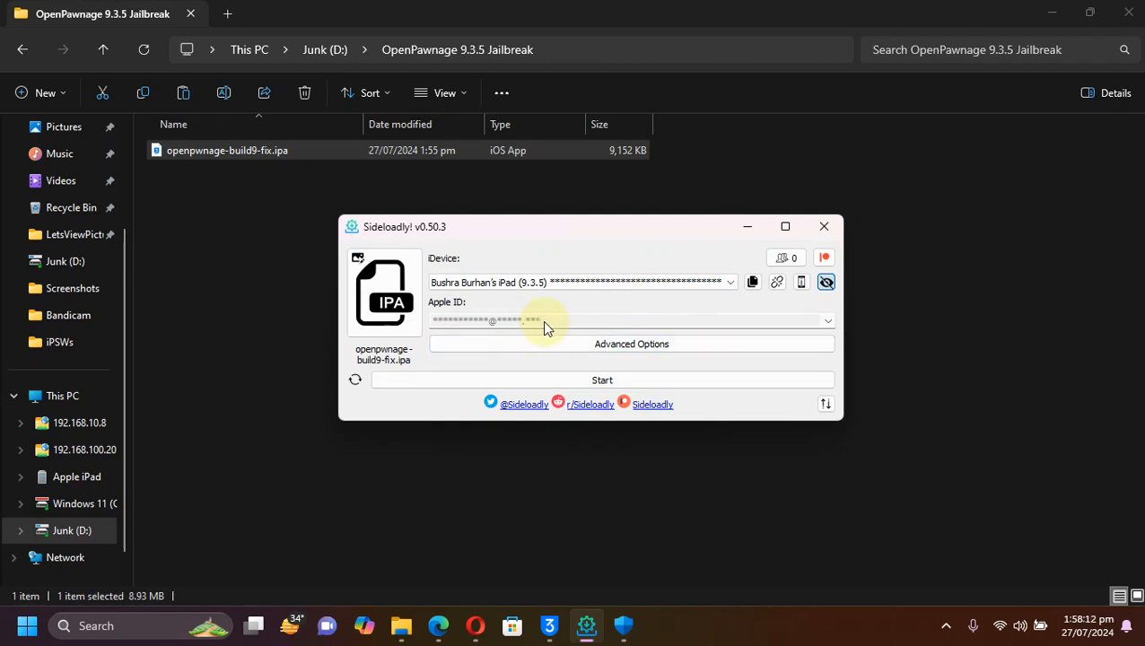
click(602, 380)
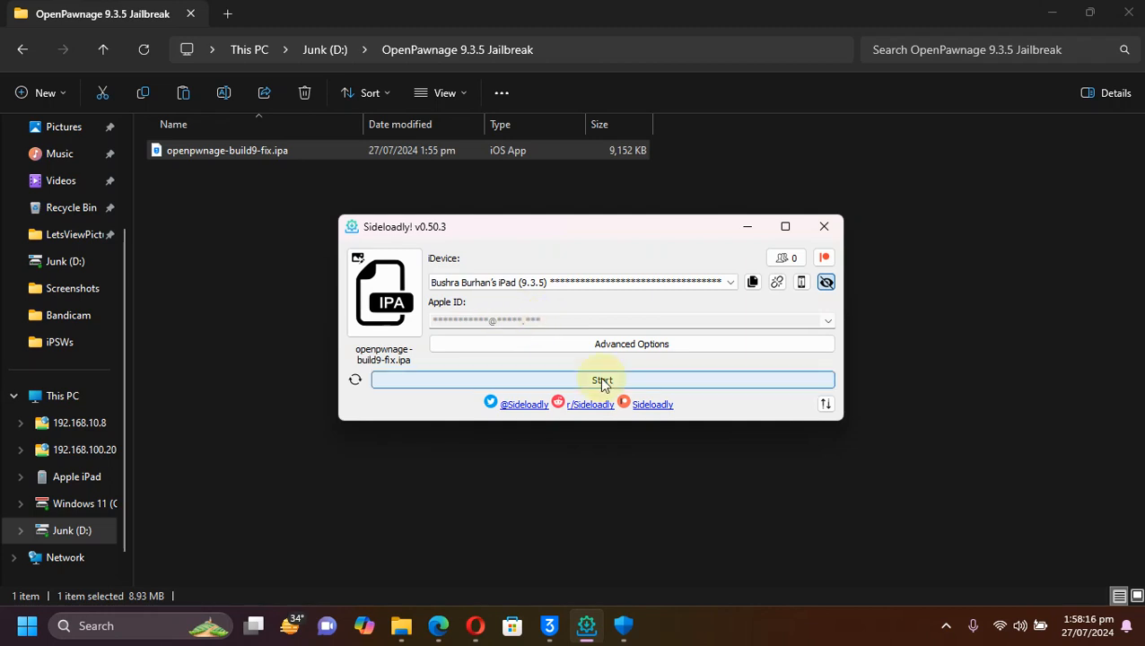
click(603, 380)
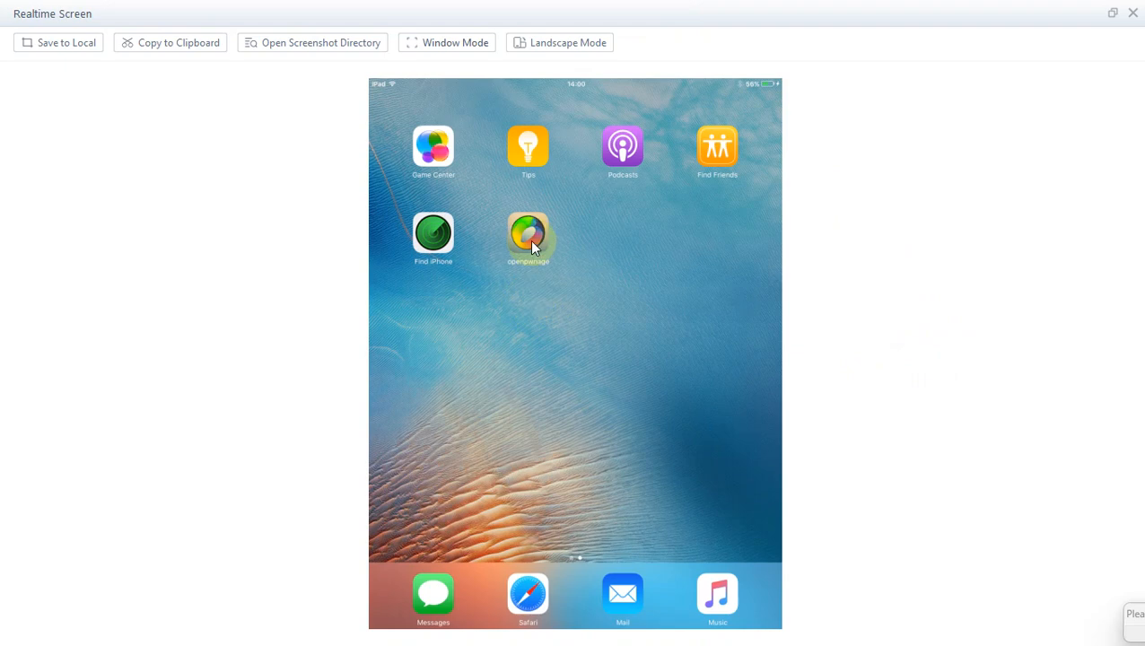
Launch openpwnage from the iPad's second home screen page to its 32-bit jailbreak screen.
click(527, 235)
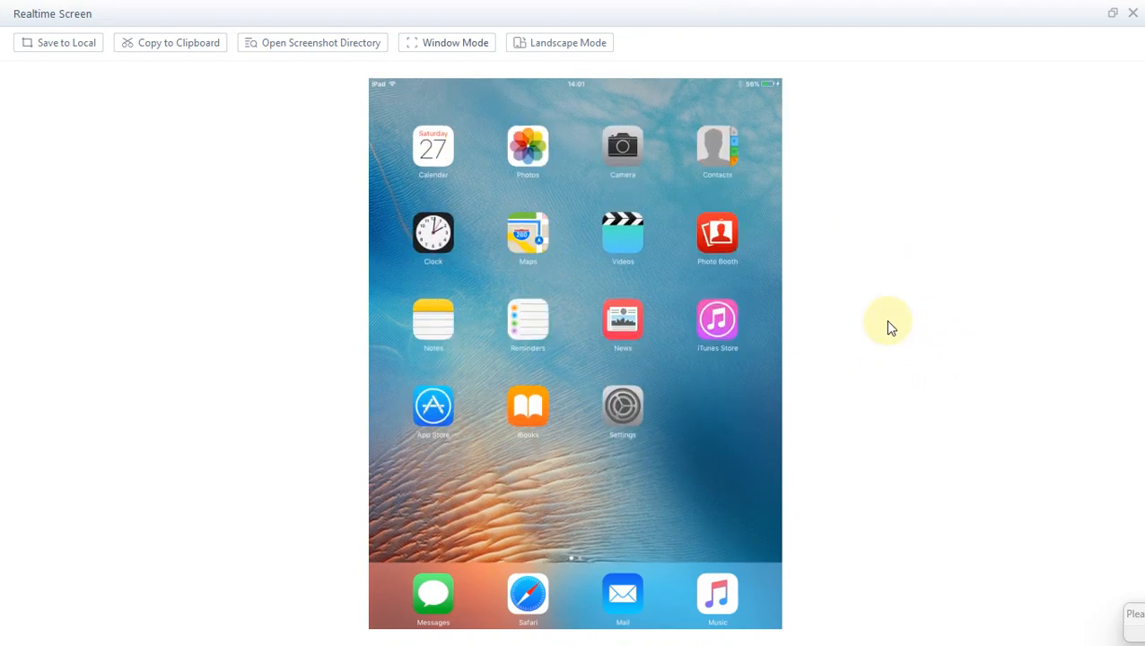
click(623, 406)
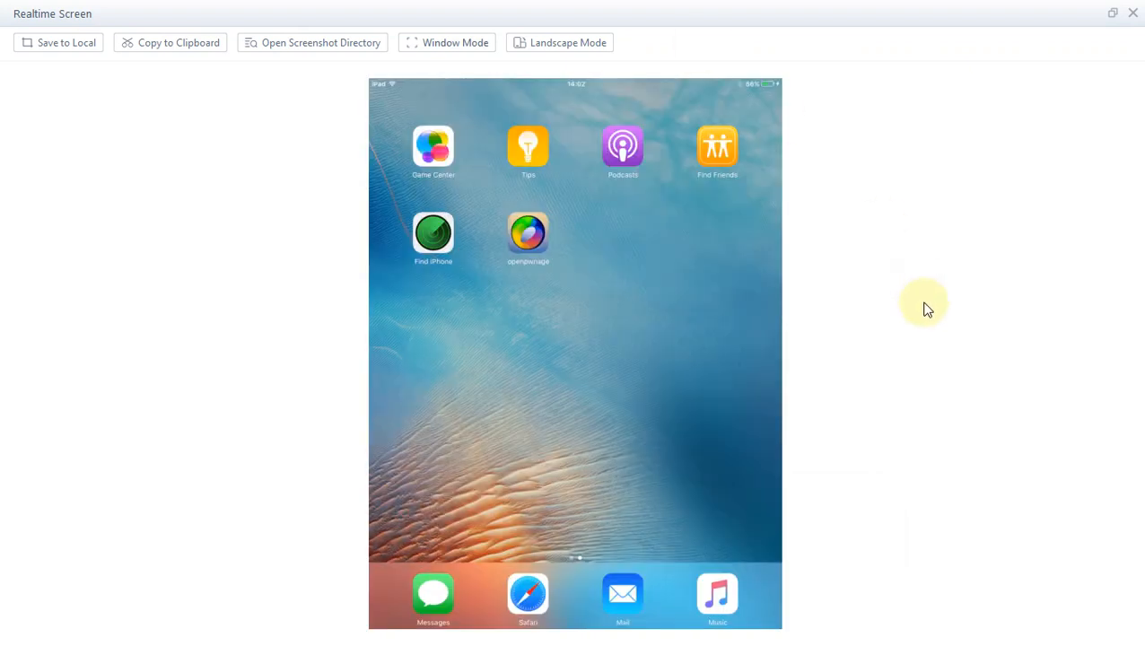
click(527, 236)
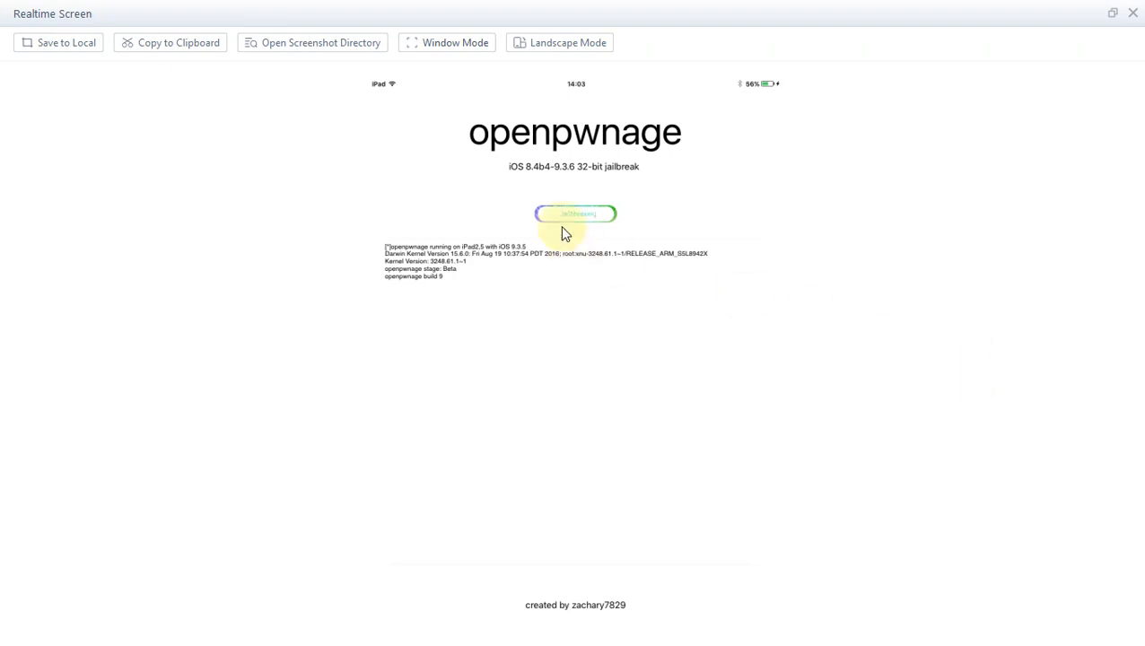
mouse_move(585, 290)
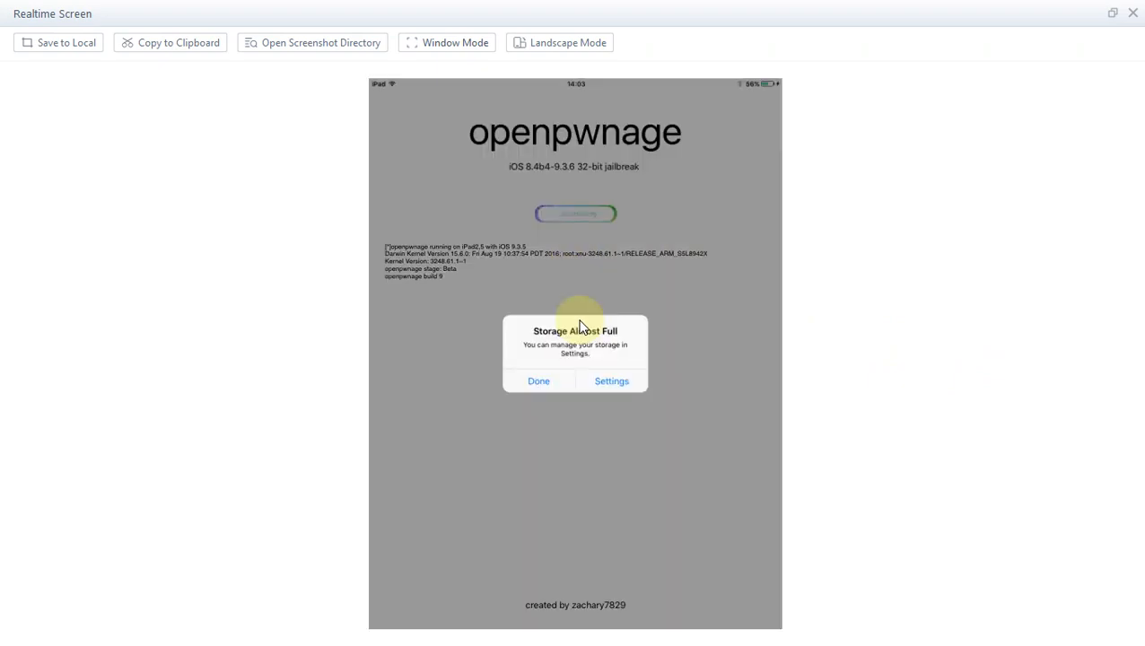
mouse_move(570, 409)
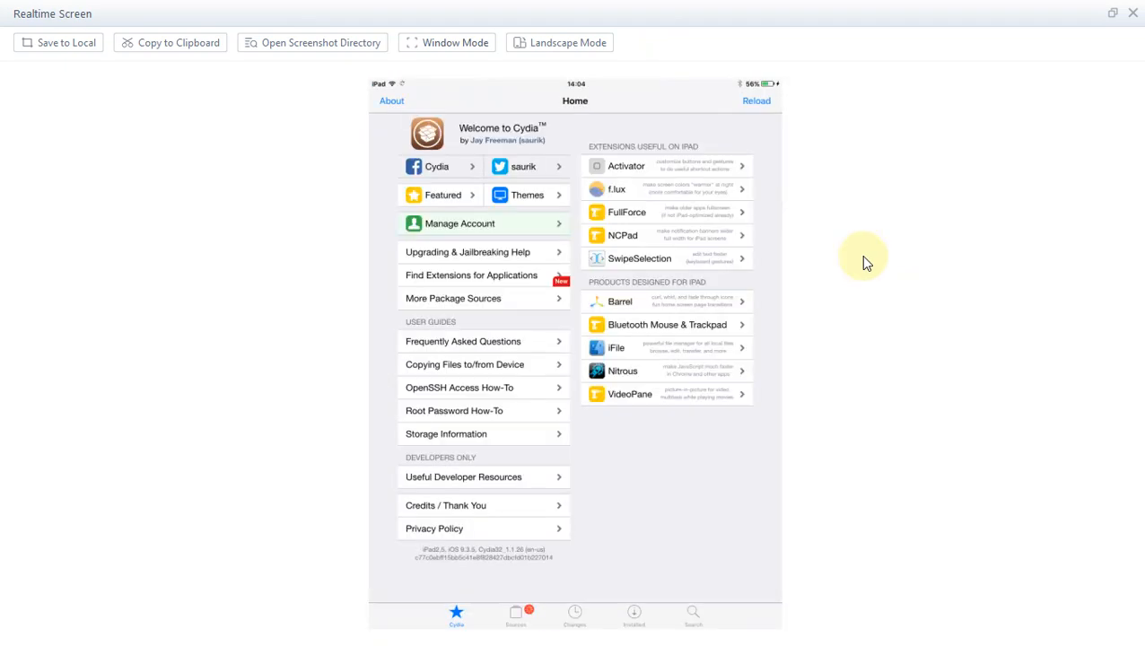
mouse_move(458, 565)
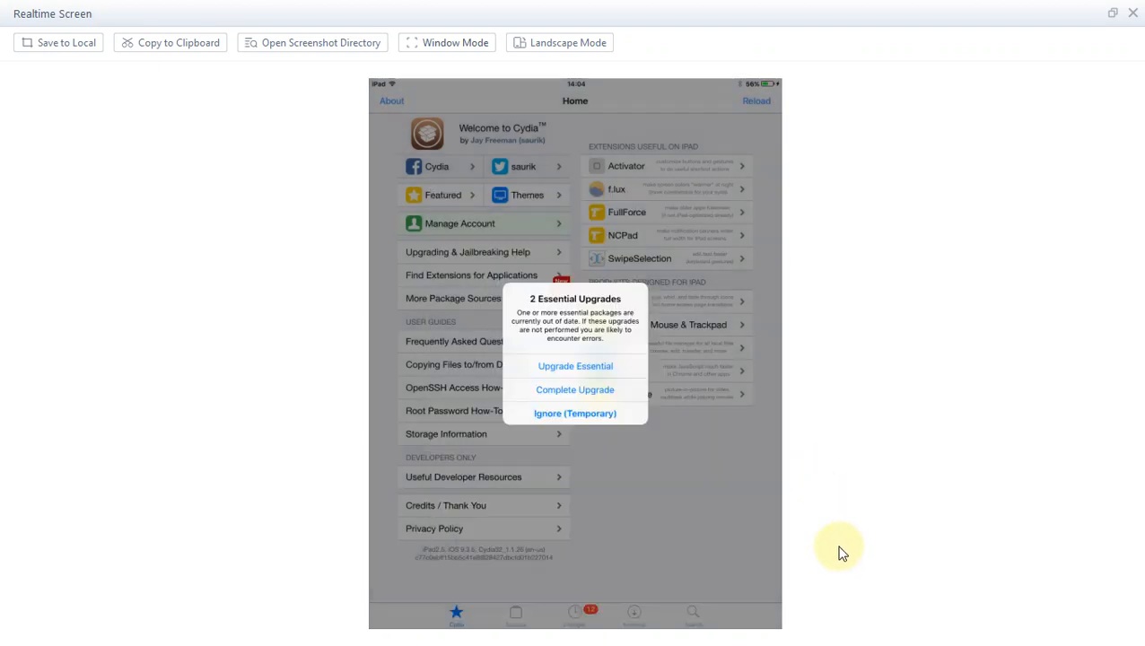
Dismiss Cydia's 2 Essential Upgrades alert with Ignore (Temporary).
click(574, 413)
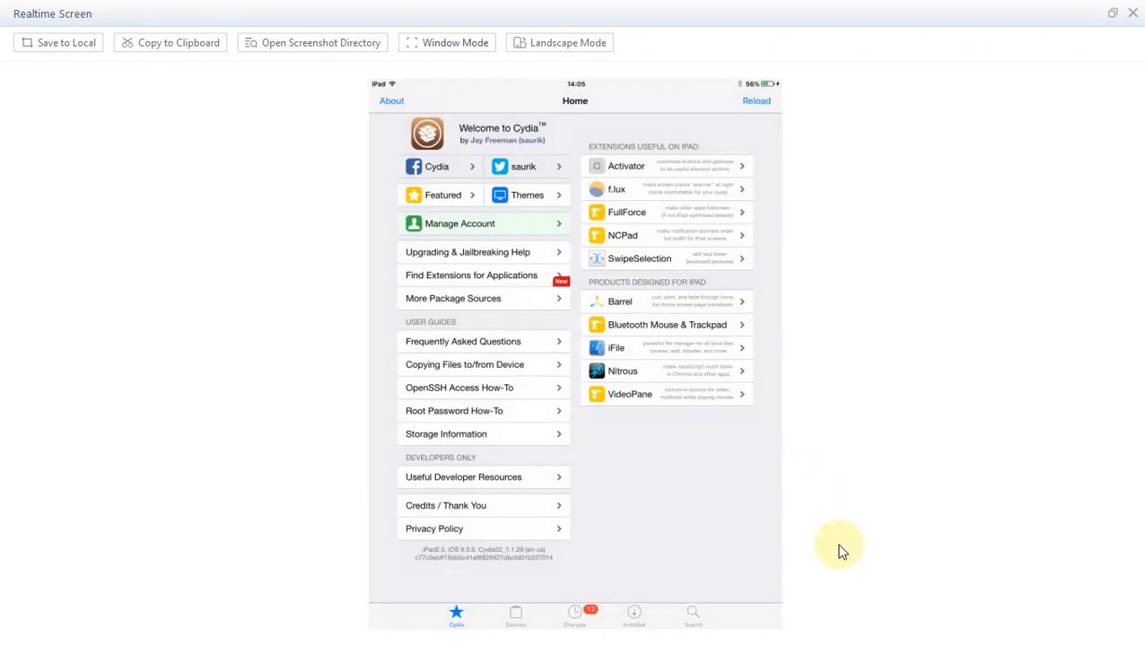
Delete the ultrasn0w source from Cydia's Sources list, keeping BigBoss, Telesphoreo and ZodTTD.
click(515, 614)
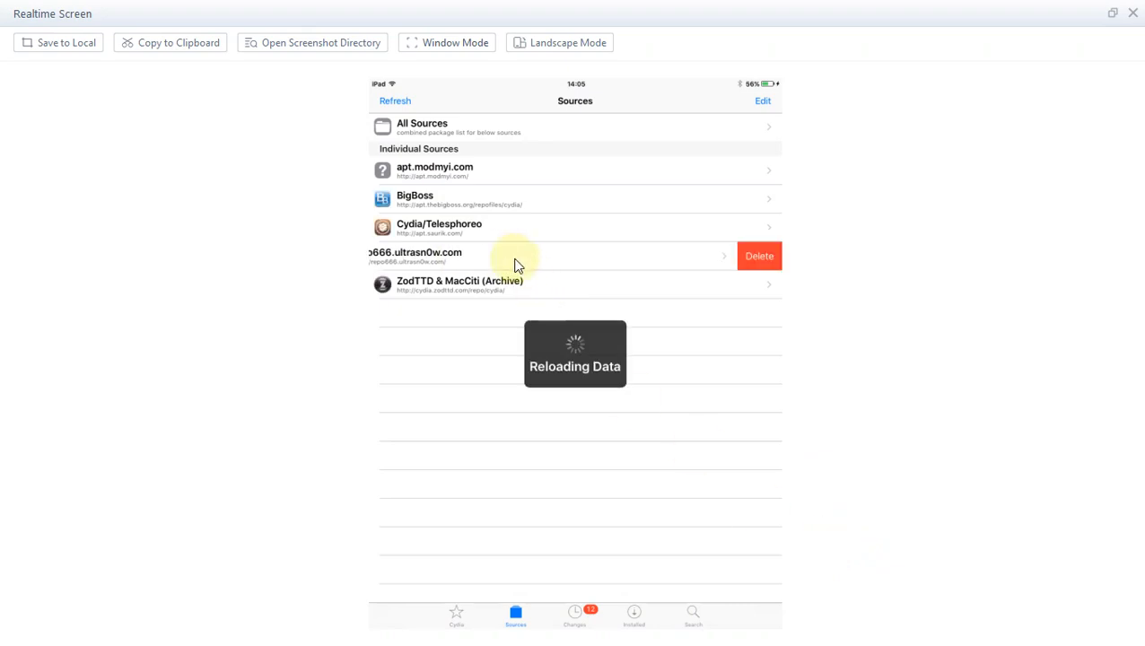
click(759, 254)
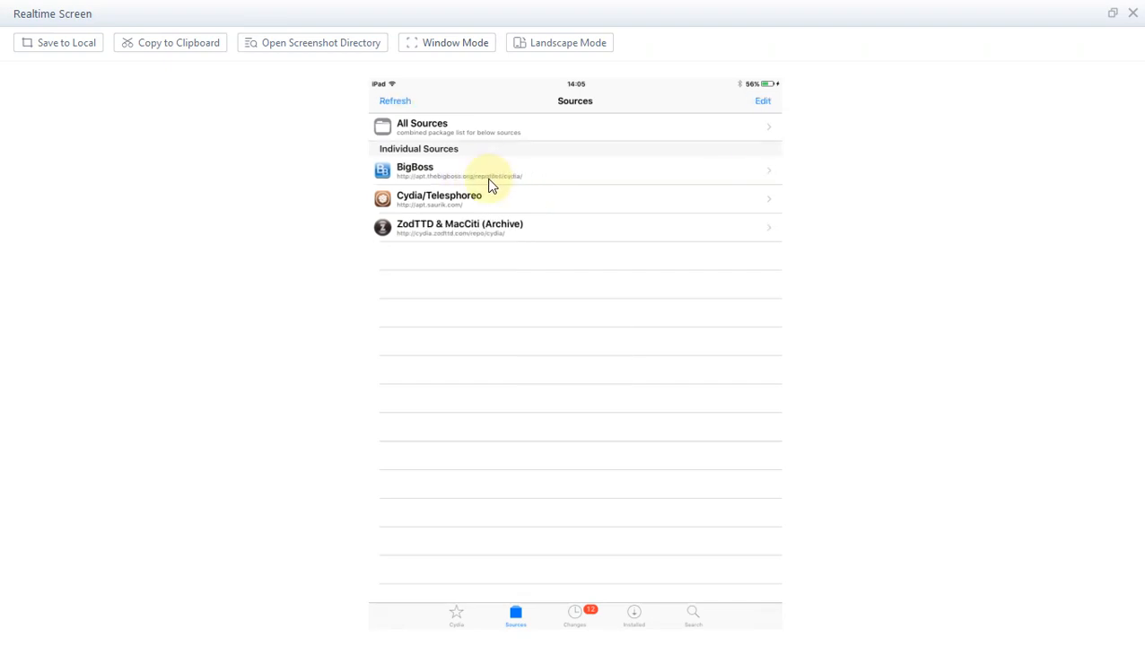
mouse_move(858, 240)
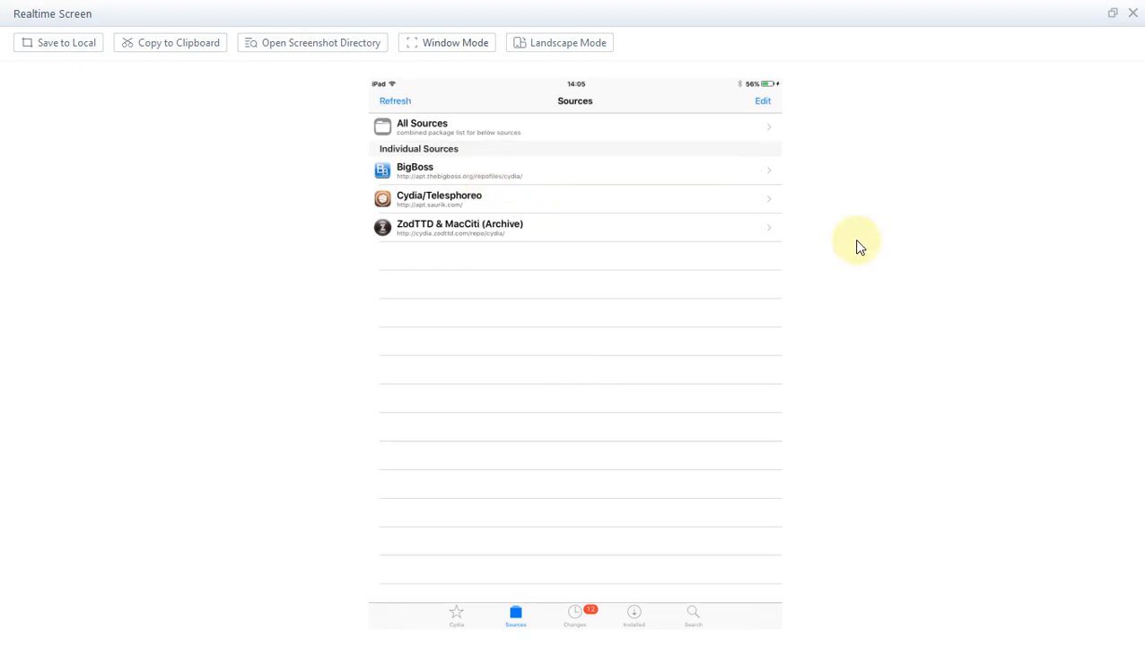
In Changes, confirm Upgrade (12) for all packages, then relaunch Cydia from the home screen.
click(574, 615)
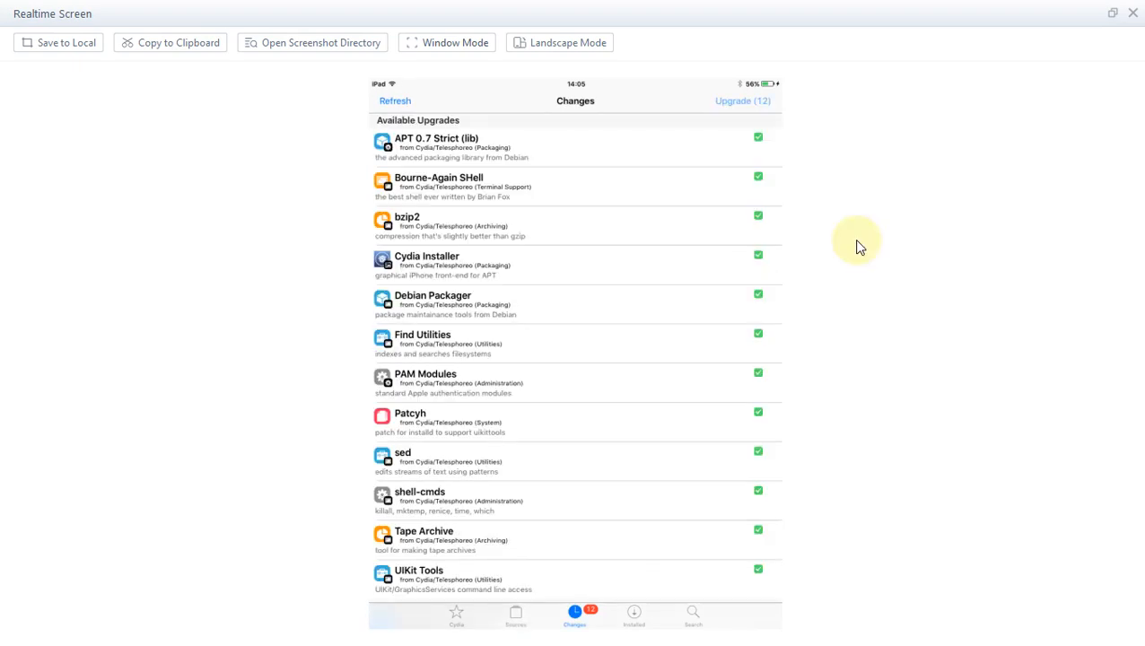
click(743, 101)
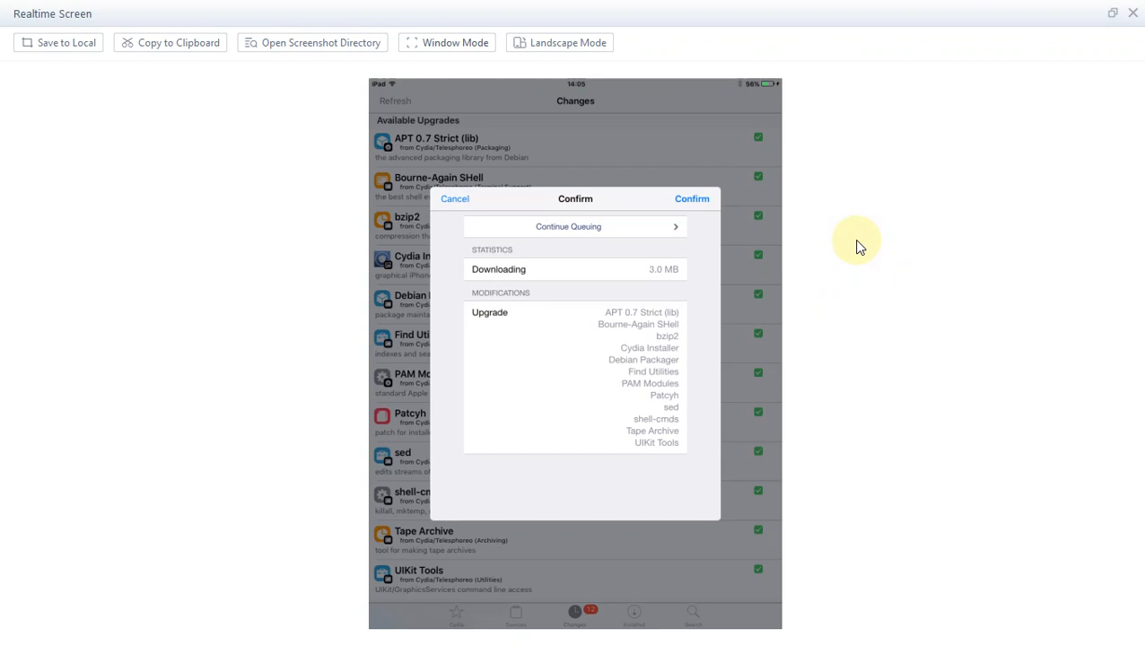
click(692, 197)
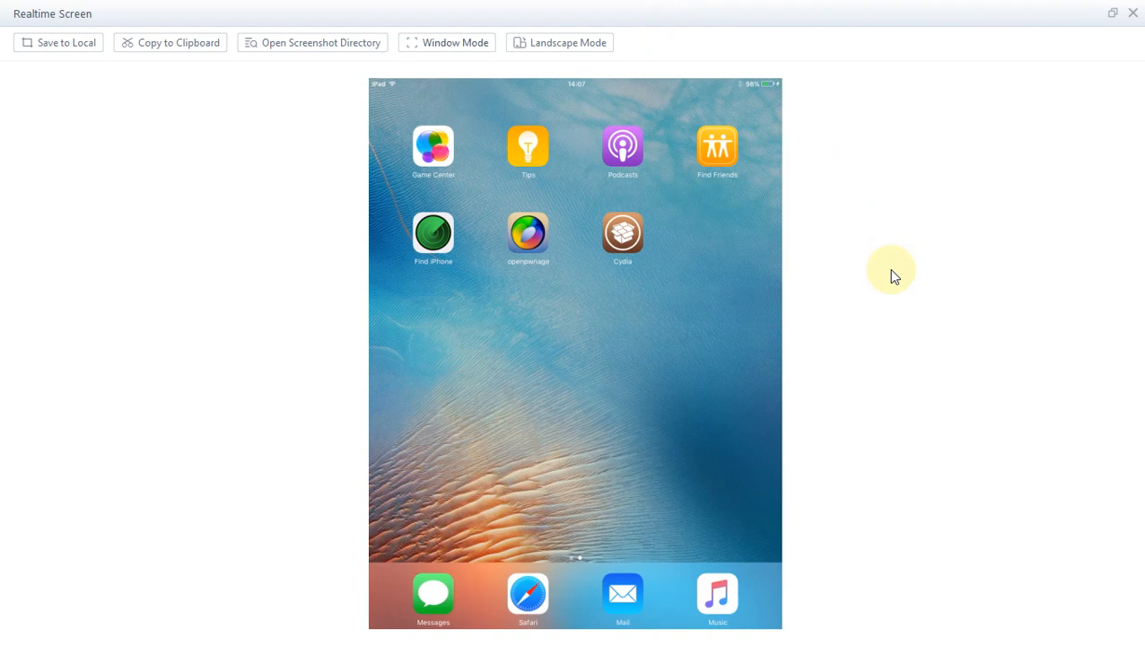
click(621, 231)
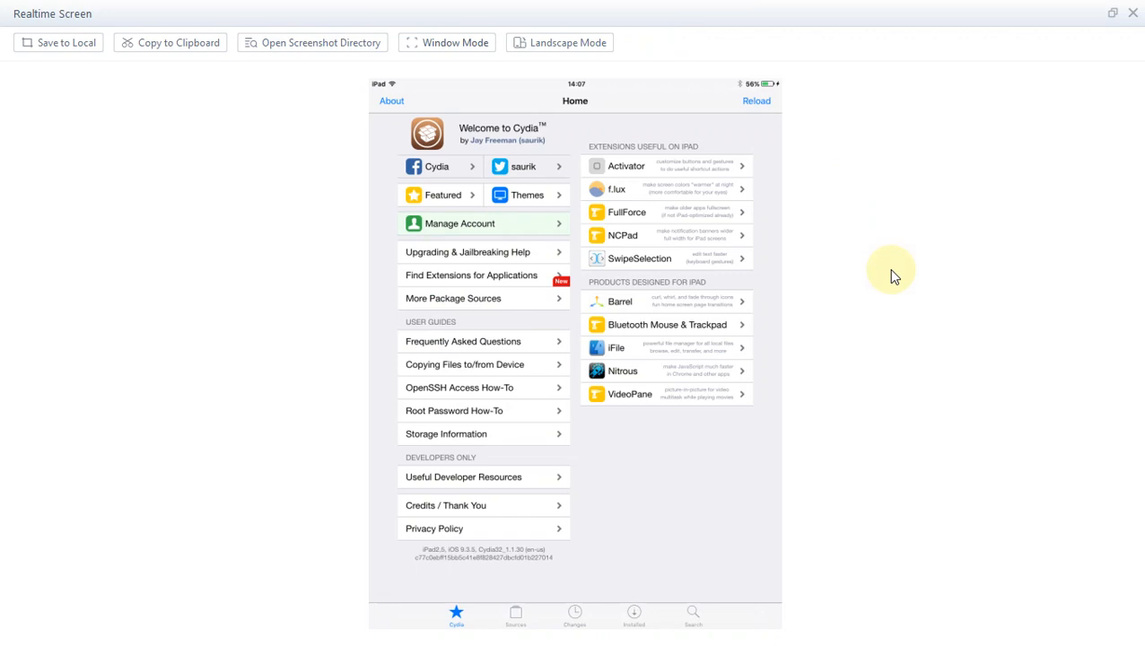
click(515, 614)
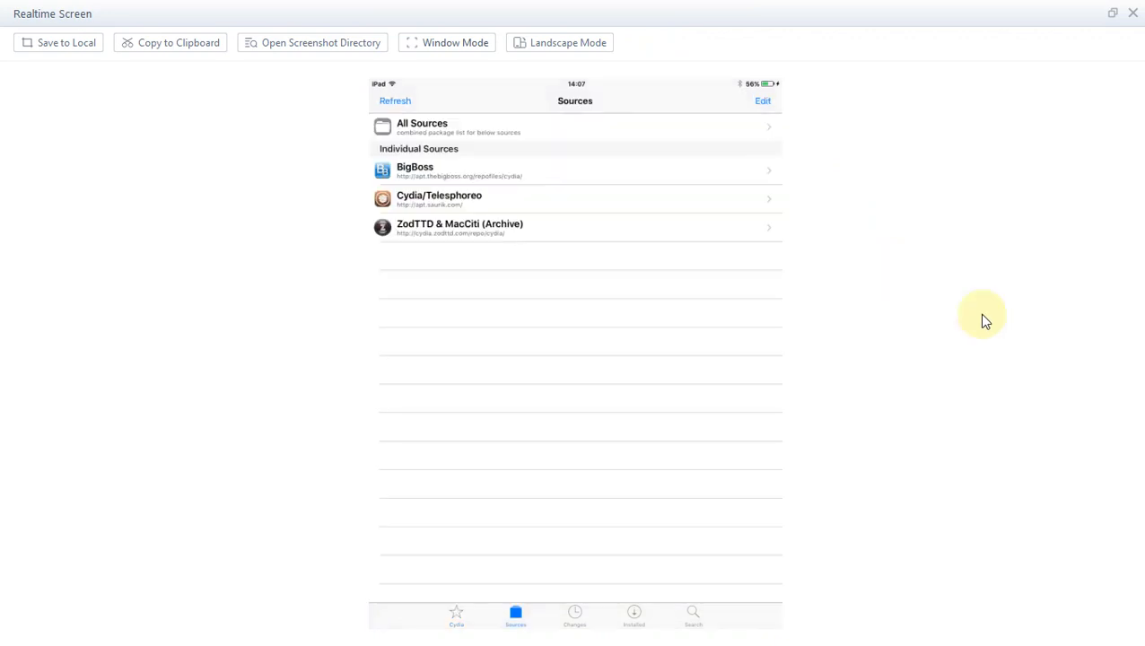
click(761, 100)
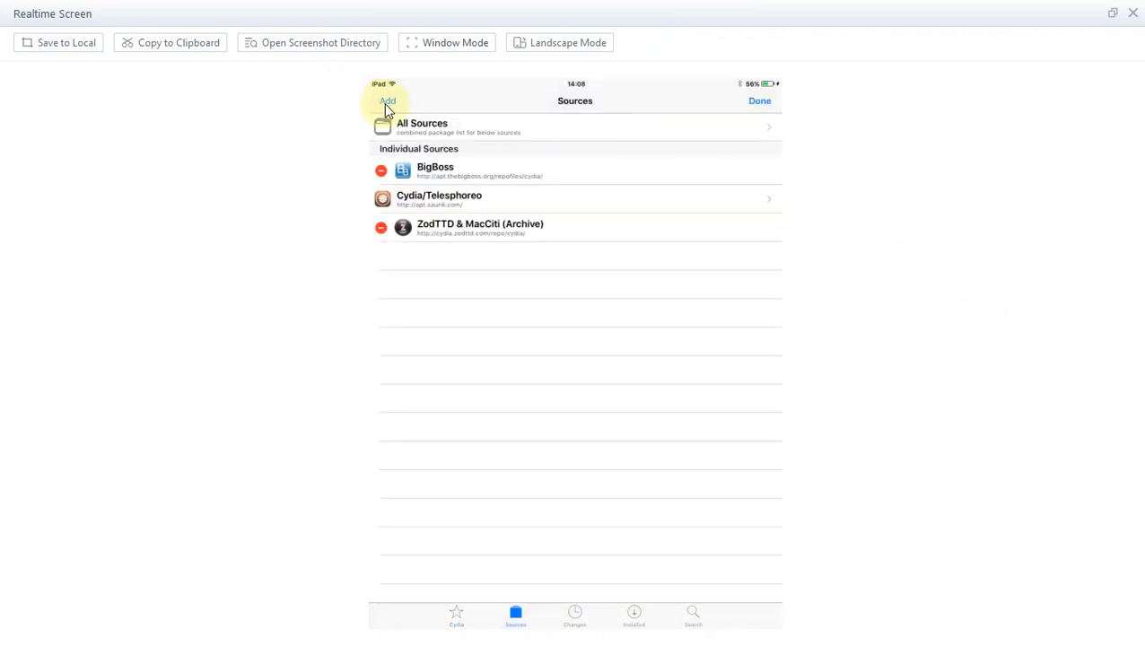
click(388, 100)
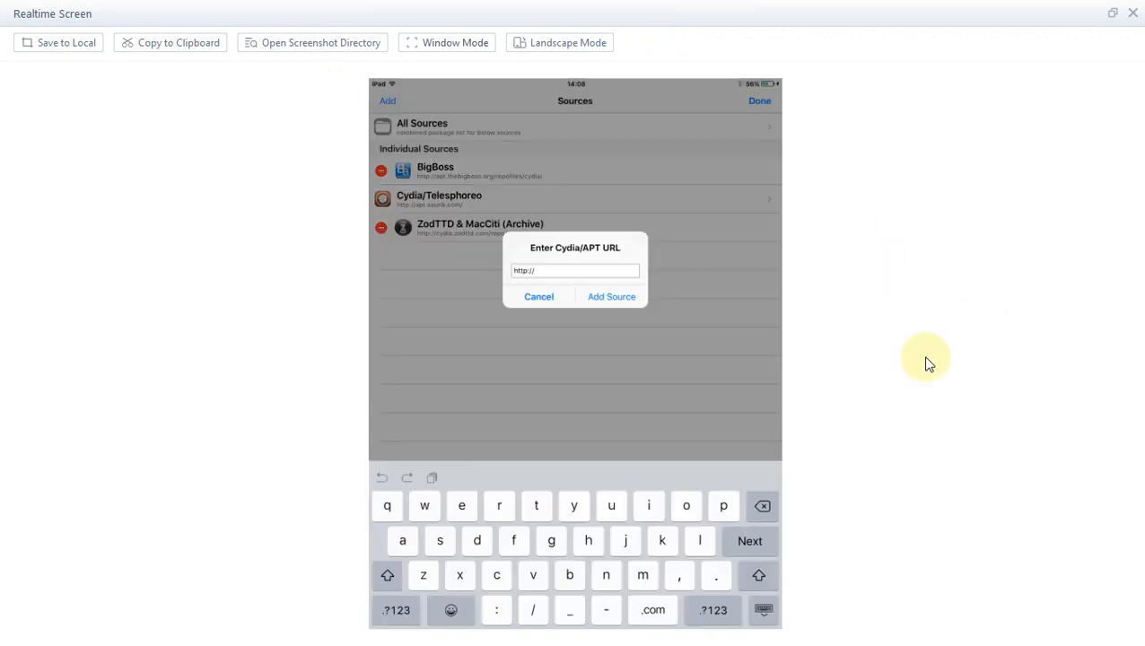
text(get)
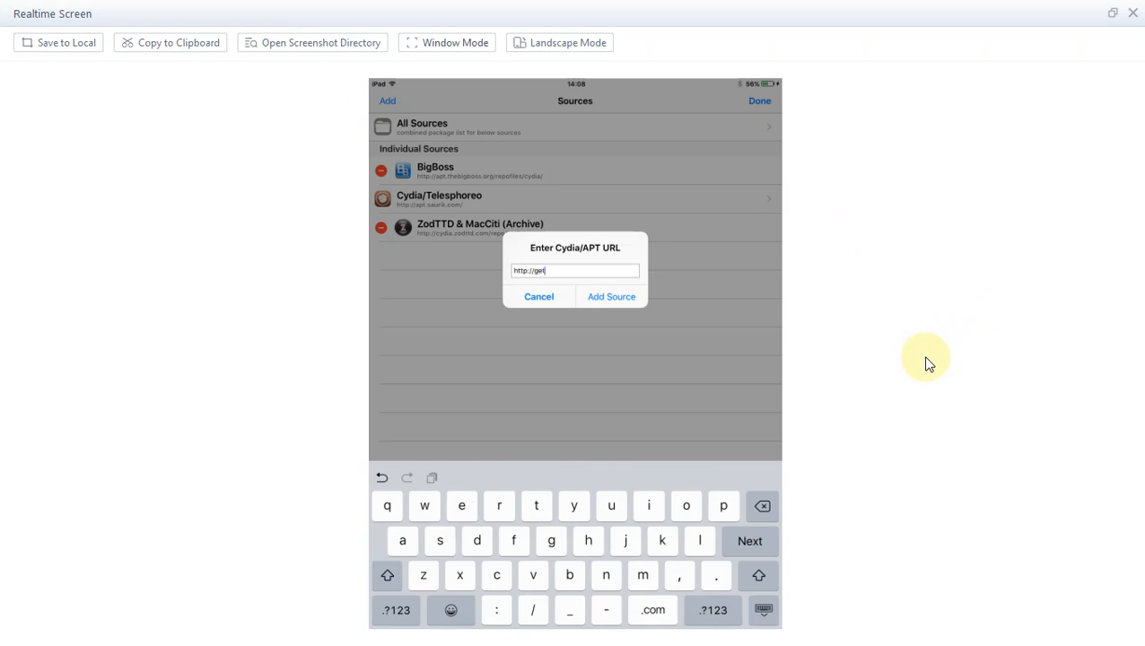
text(zbra.com)
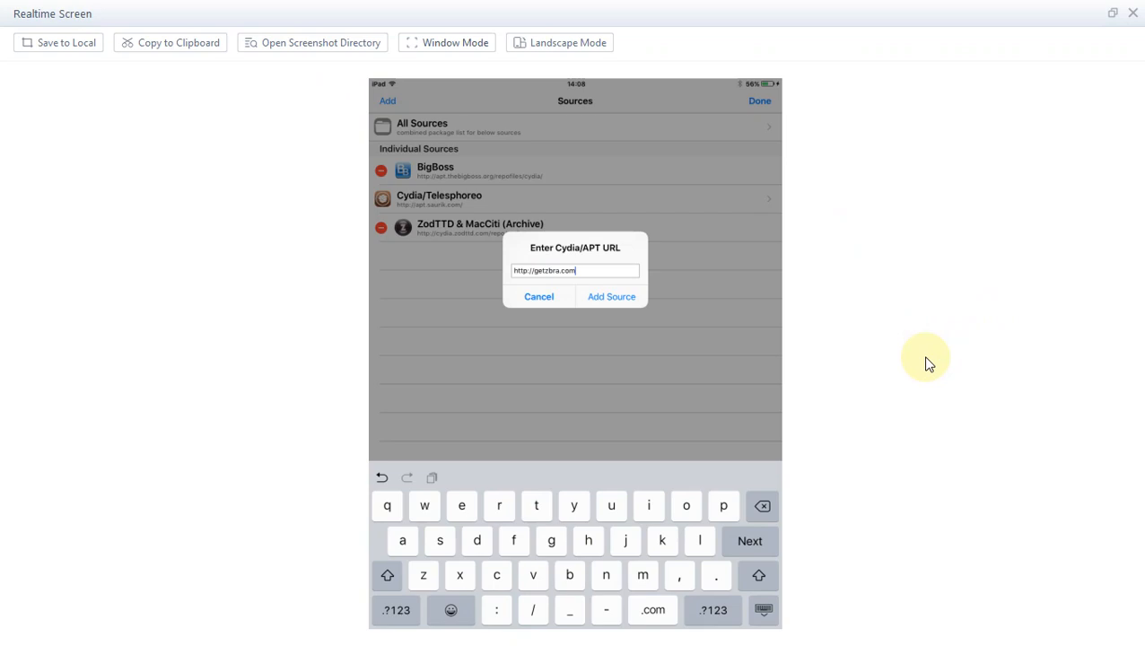
text(repo)
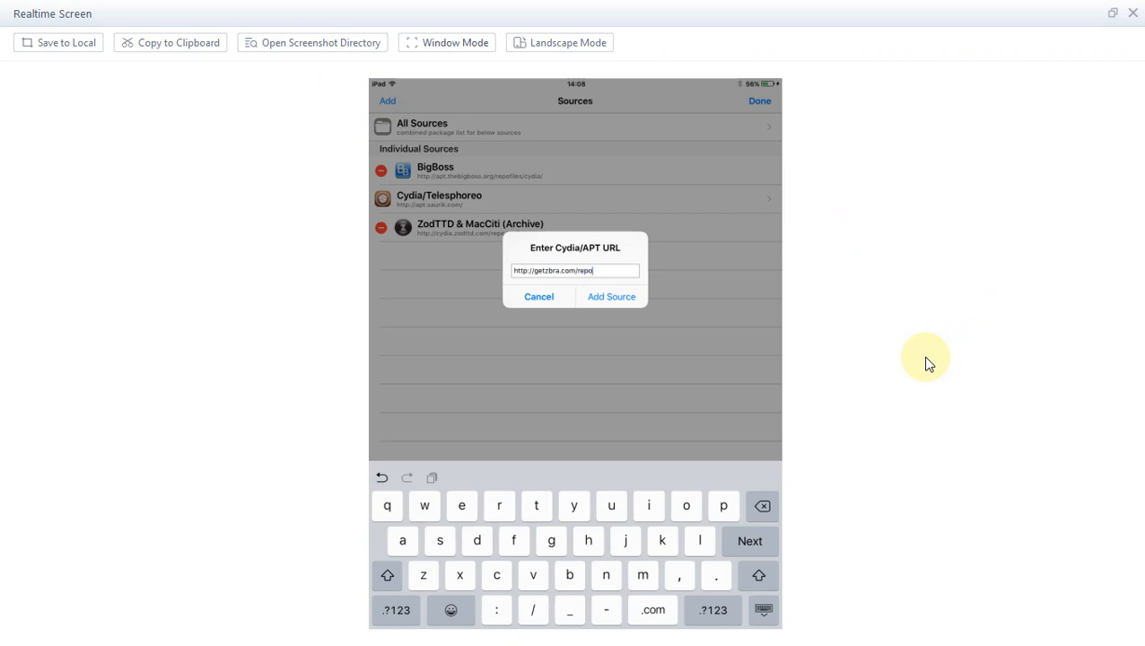
click(610, 296)
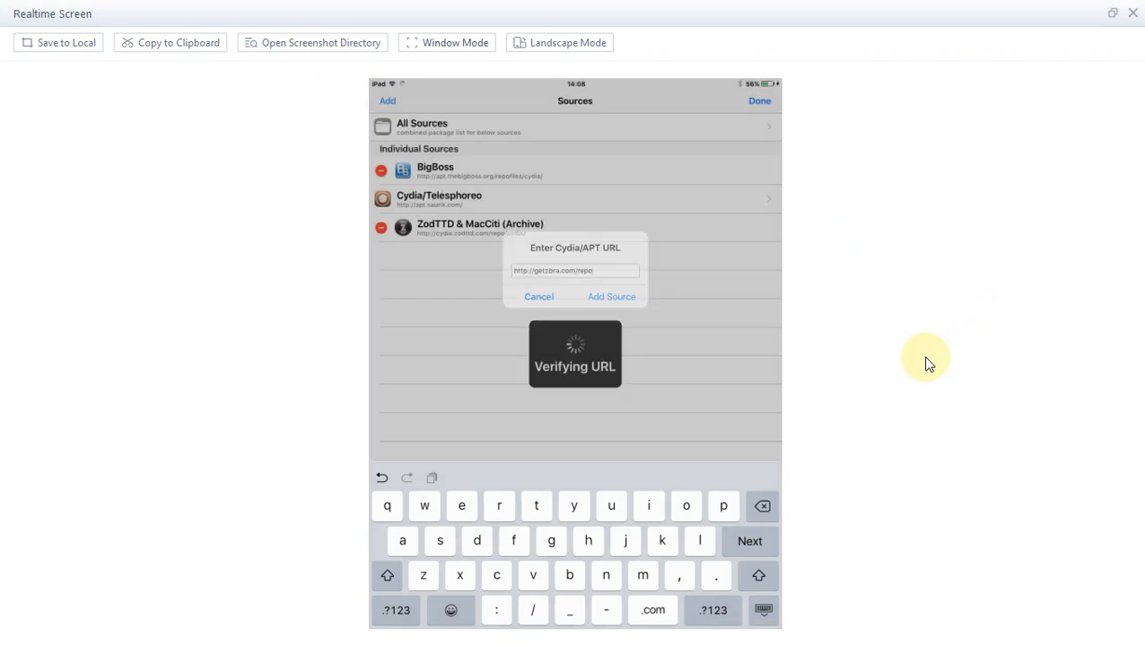
click(610, 296)
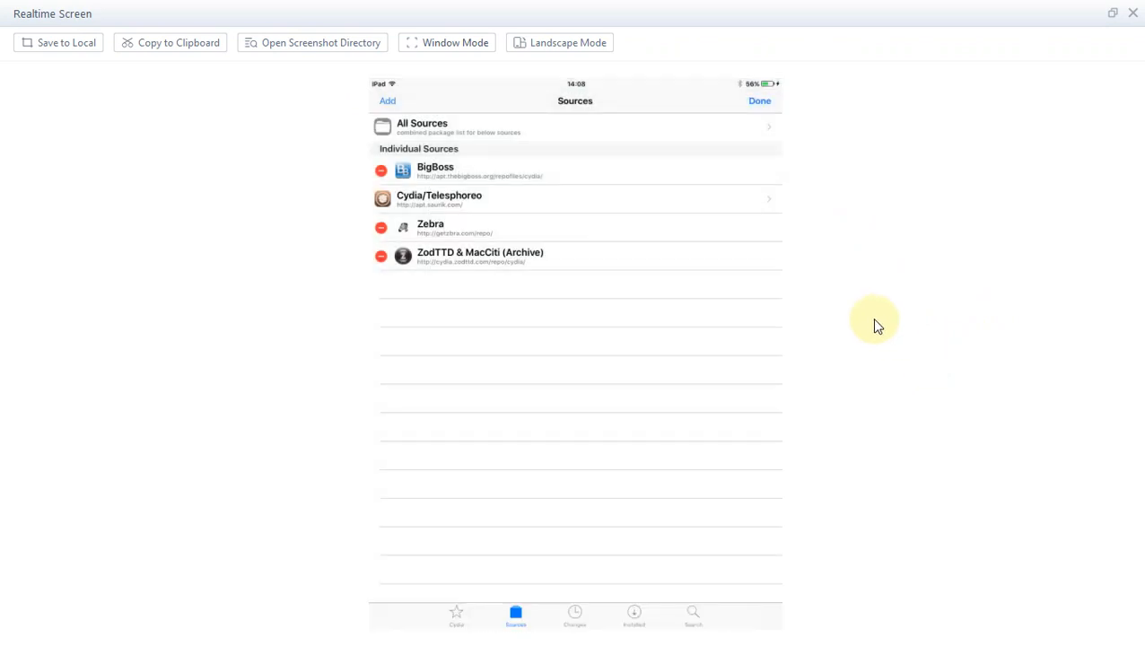
Install the Zebra 1.1.36 package from the Zebra source's All Packages and dismiss the storage warning.
click(759, 101)
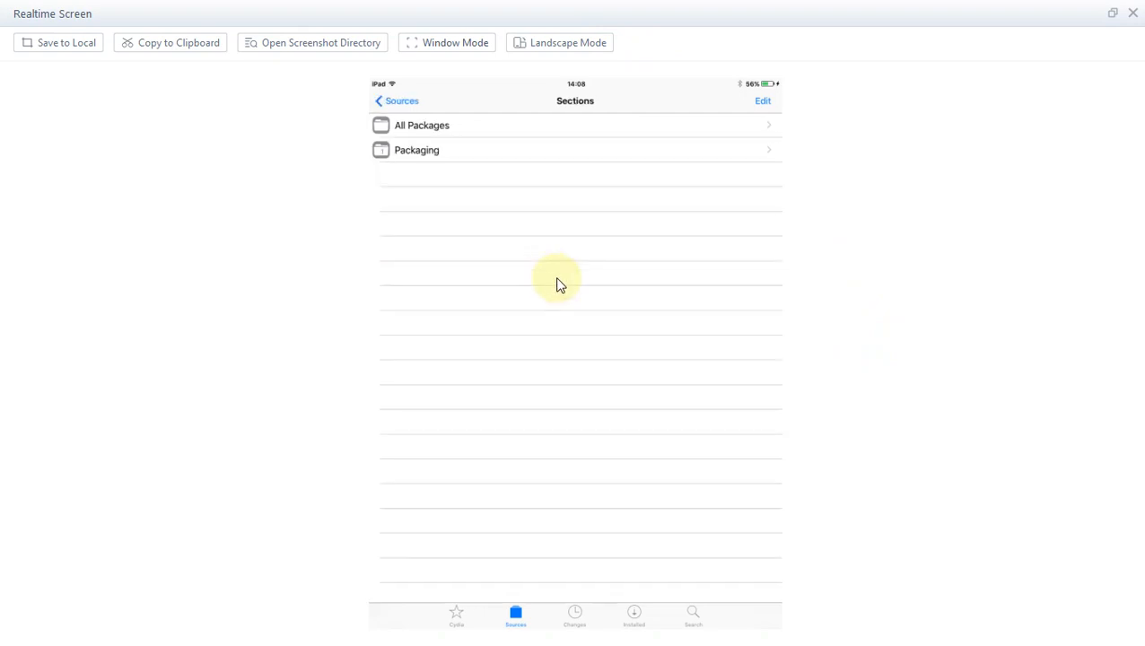
click(420, 126)
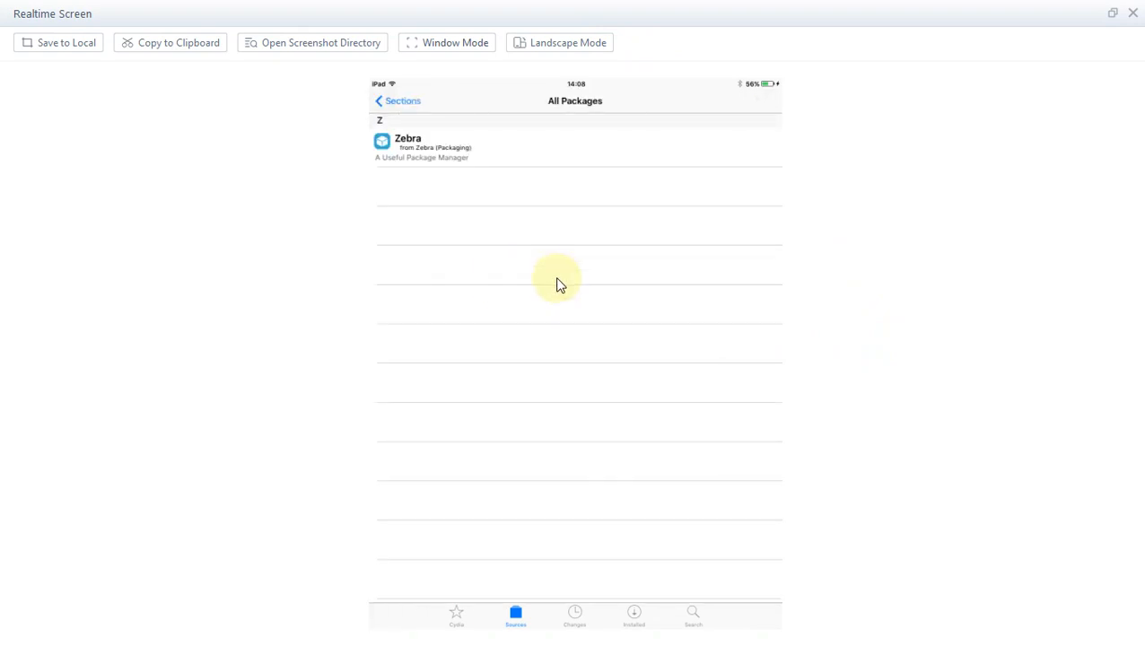
click(421, 143)
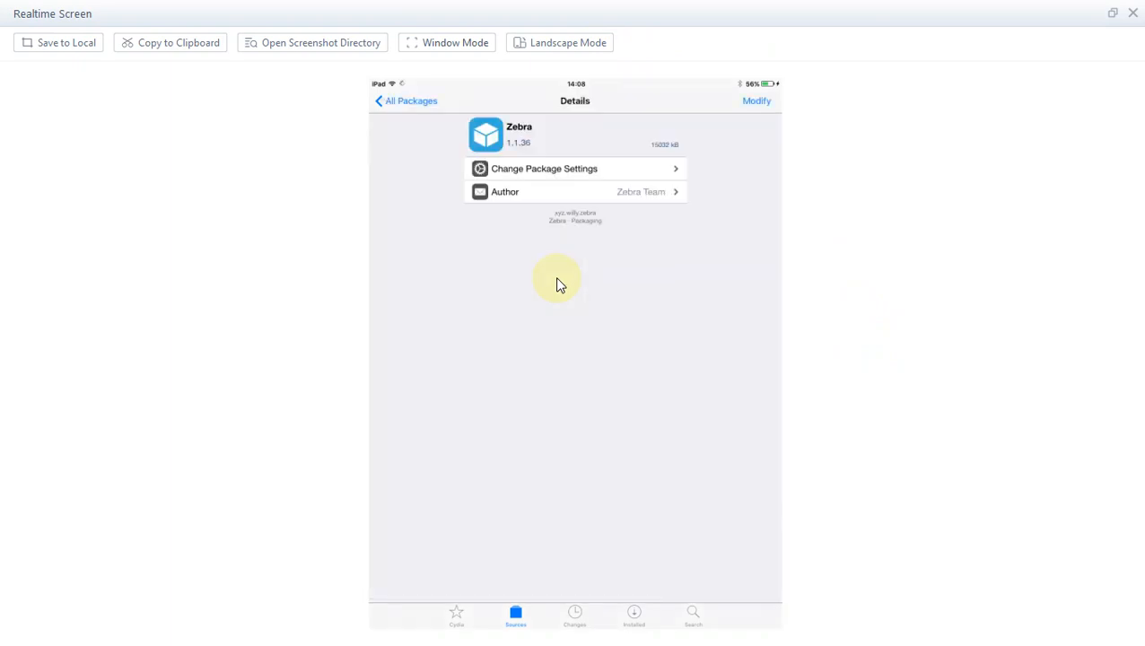
click(756, 101)
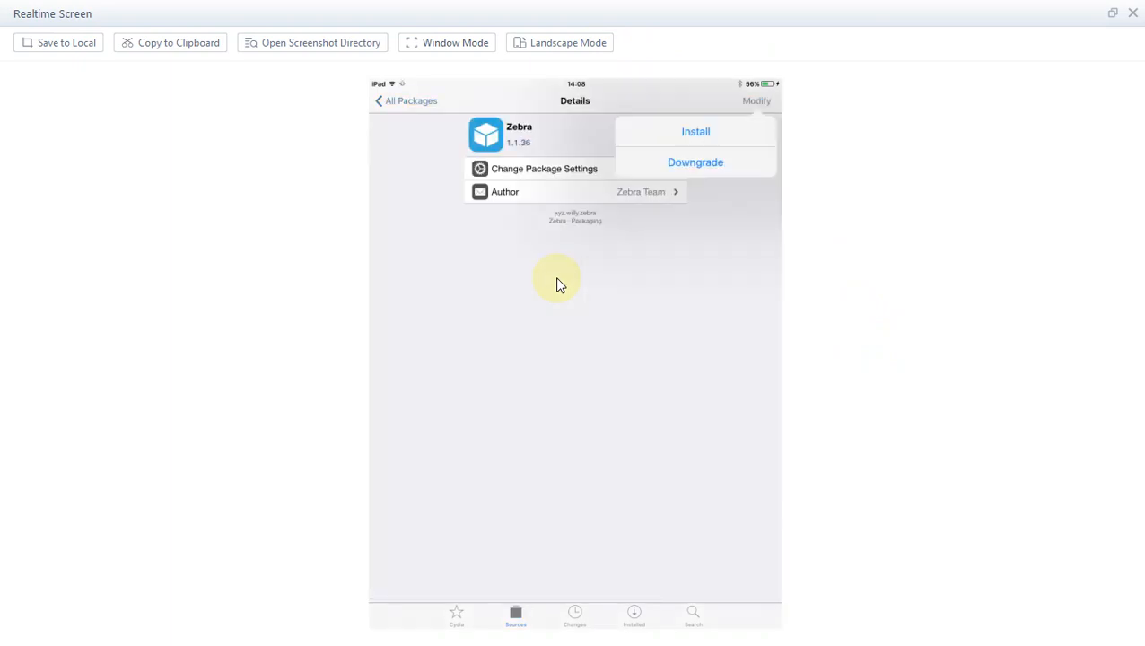
click(697, 130)
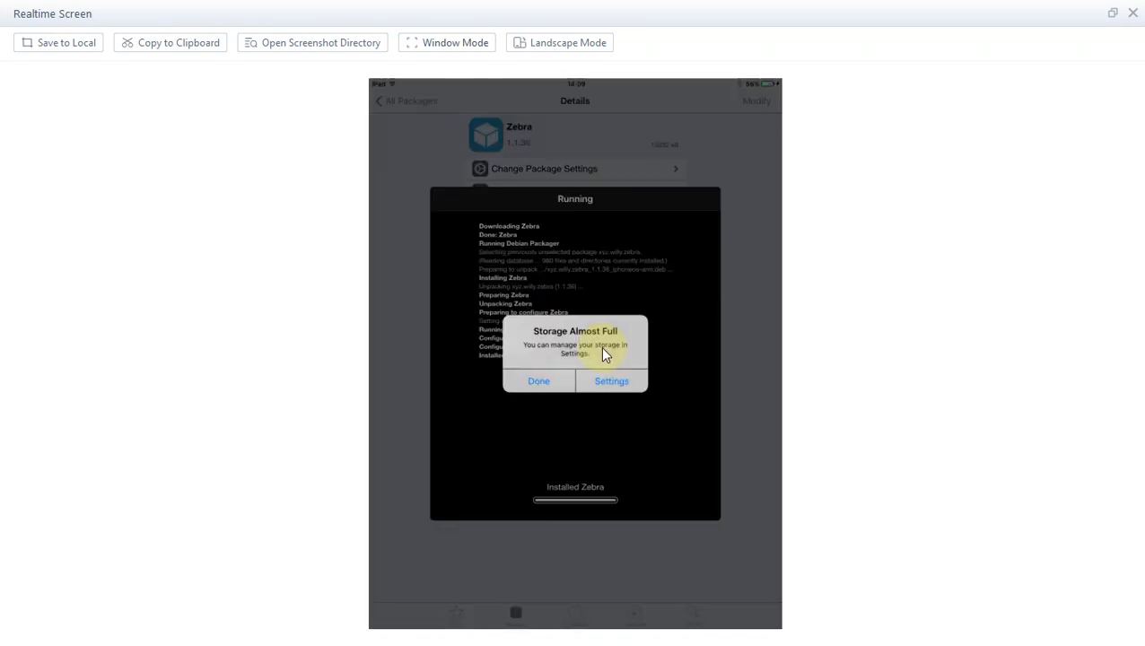
click(538, 381)
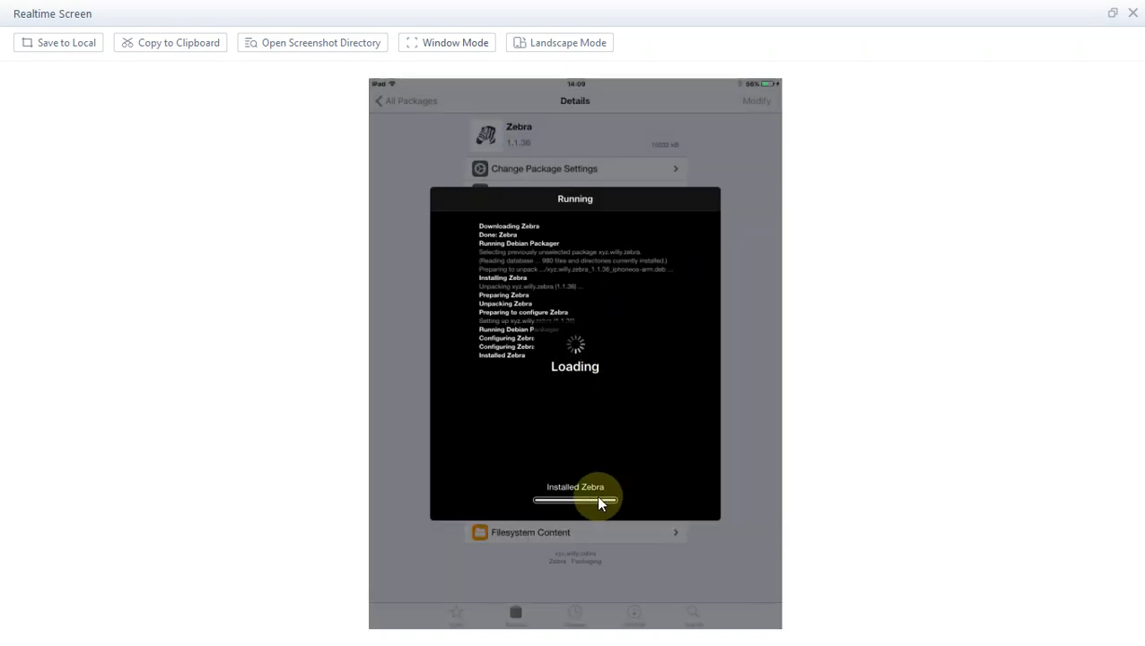
mouse_move(951, 323)
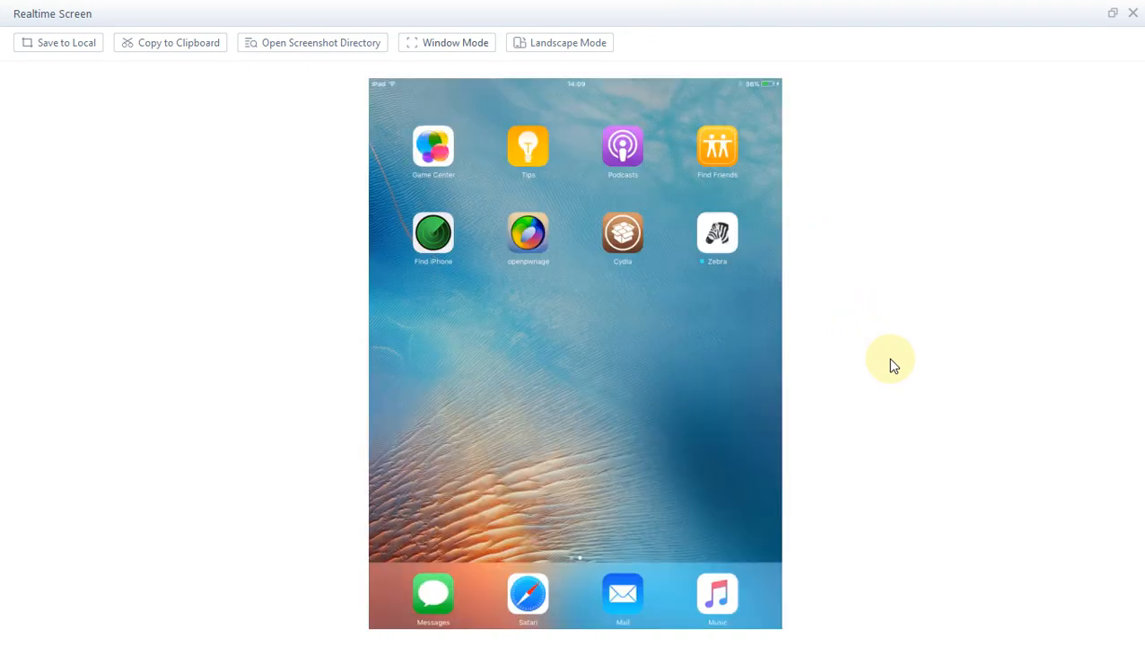
mouse_move(829, 328)
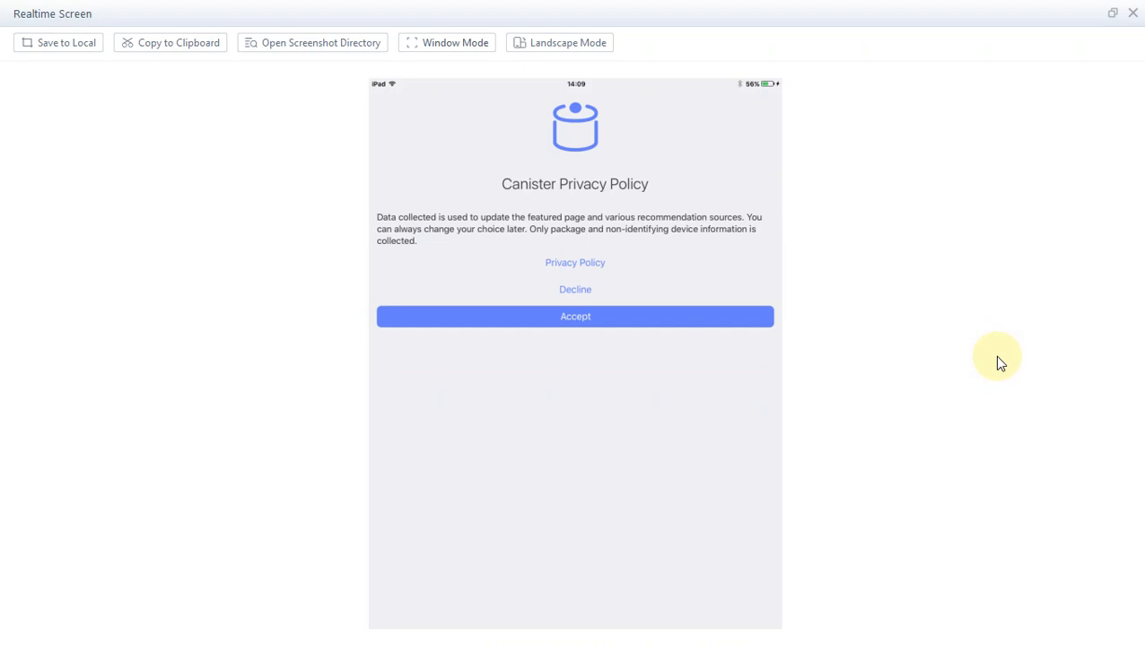
Accept Zebra's Canister Privacy Policy and return to its Home page showing version 1.1.36.
click(574, 316)
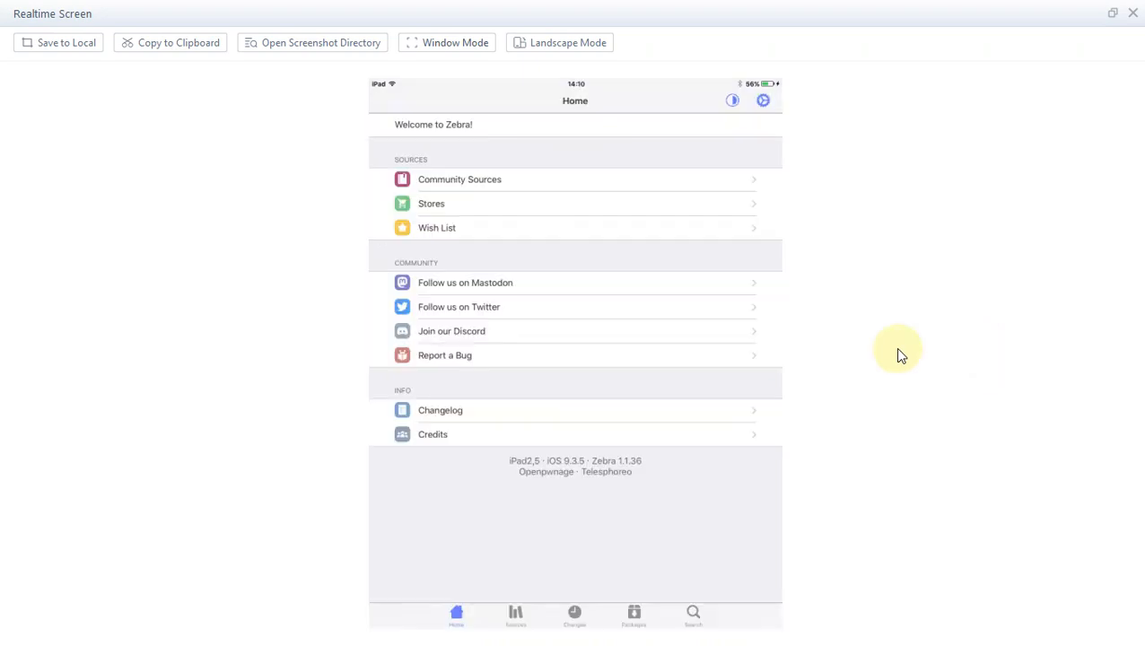
click(633, 614)
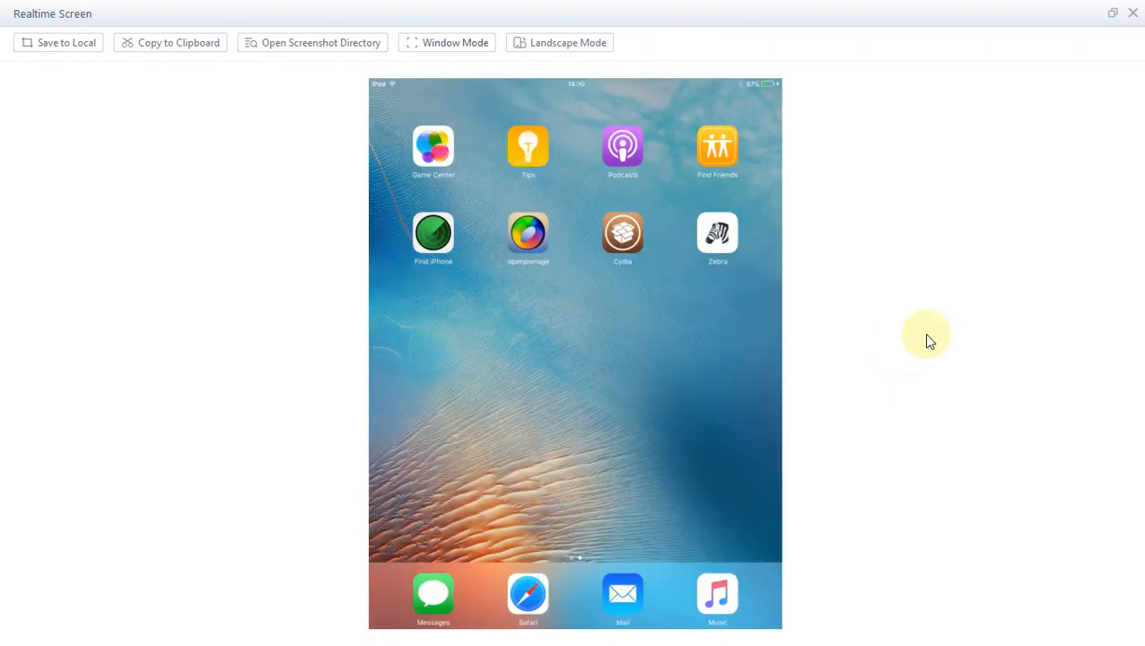
click(718, 233)
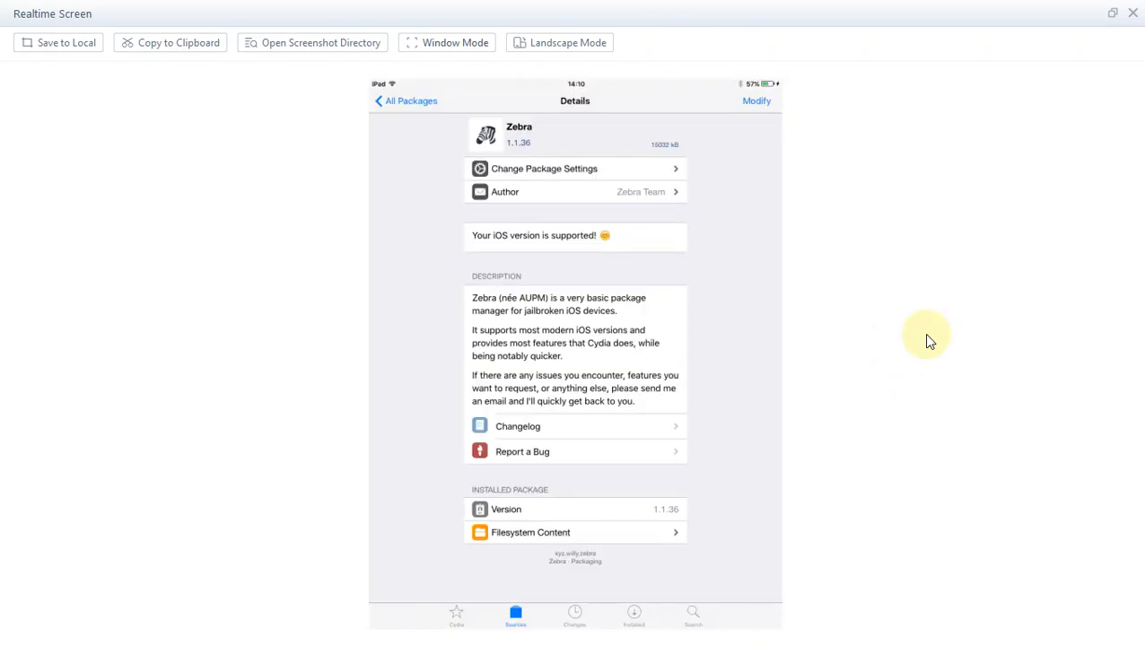
click(456, 614)
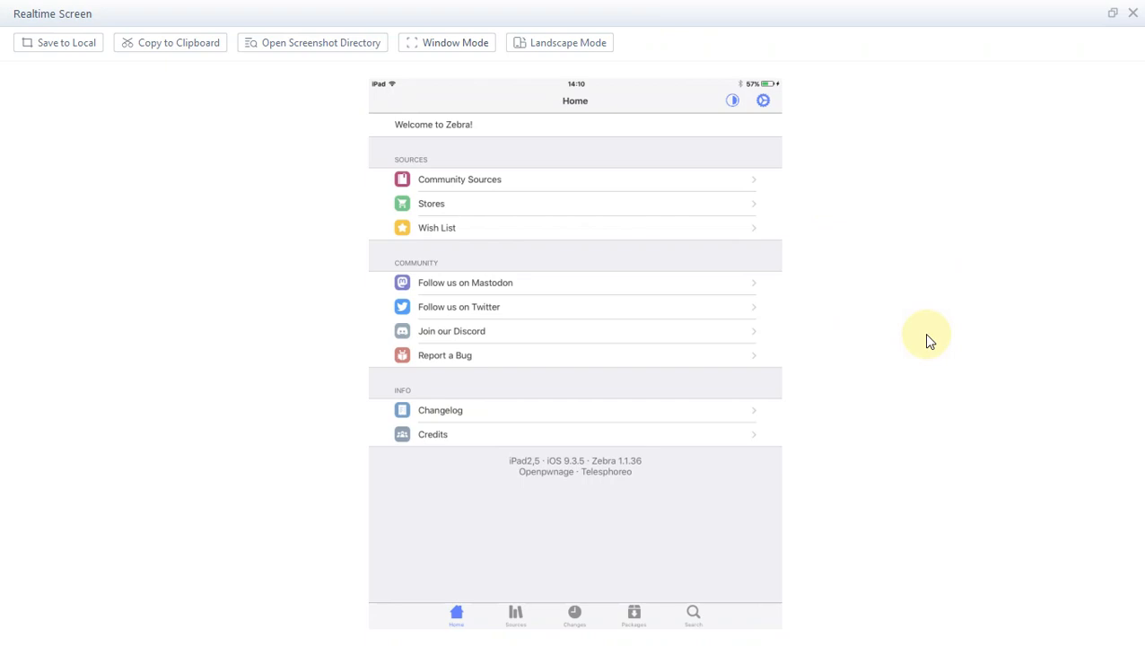